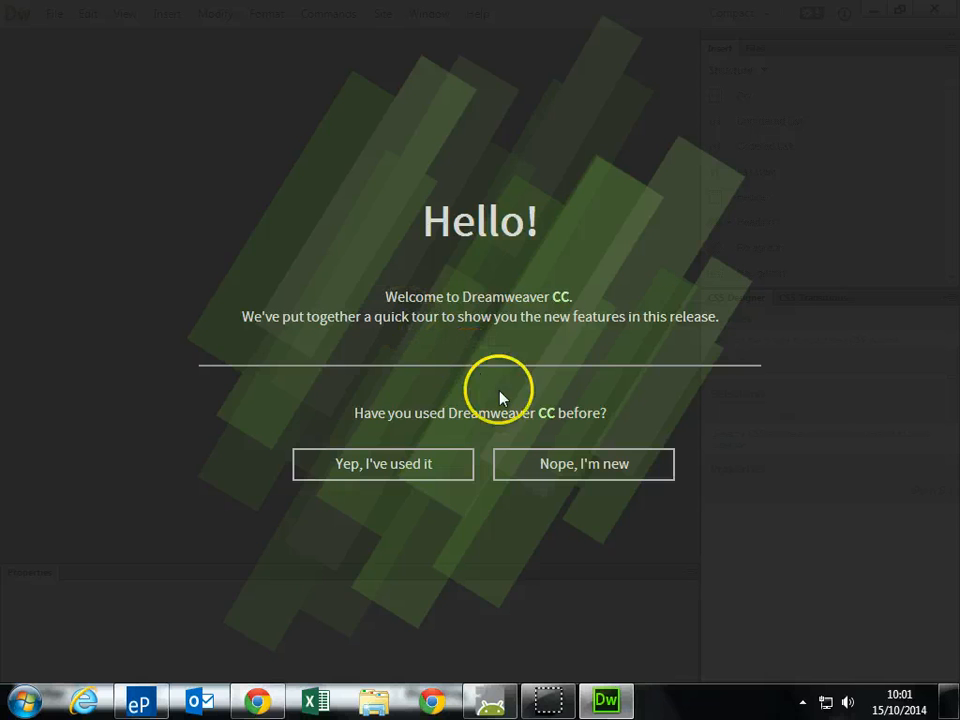
pyautogui.moveTo(584, 464)
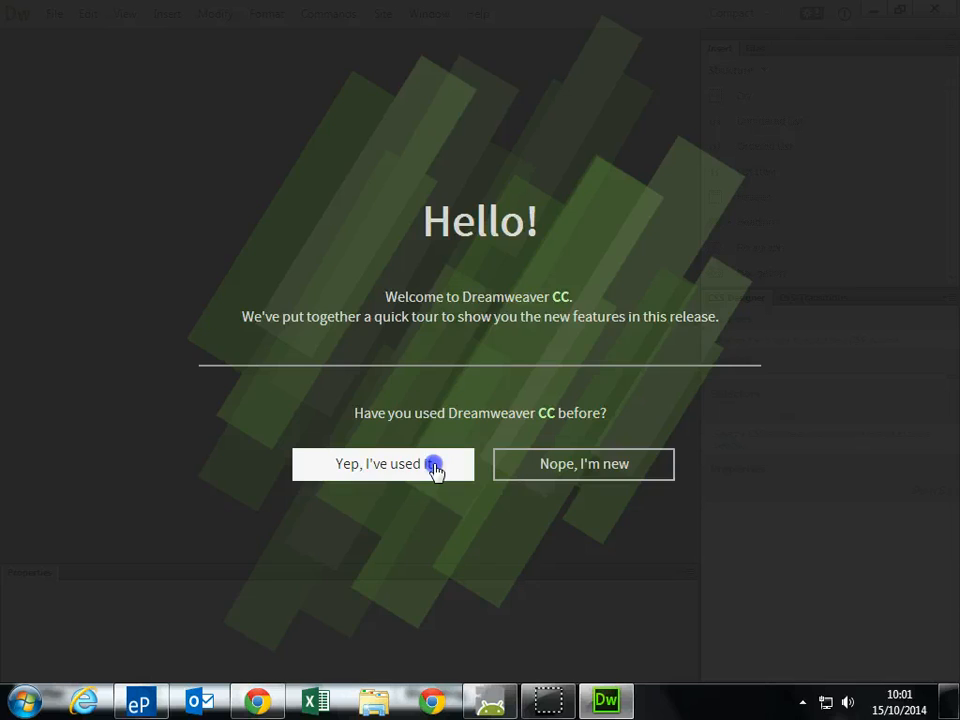
# Confirm prior Dreamweaver use and step through the feature tour to the start screen.
pyautogui.click(384, 464)
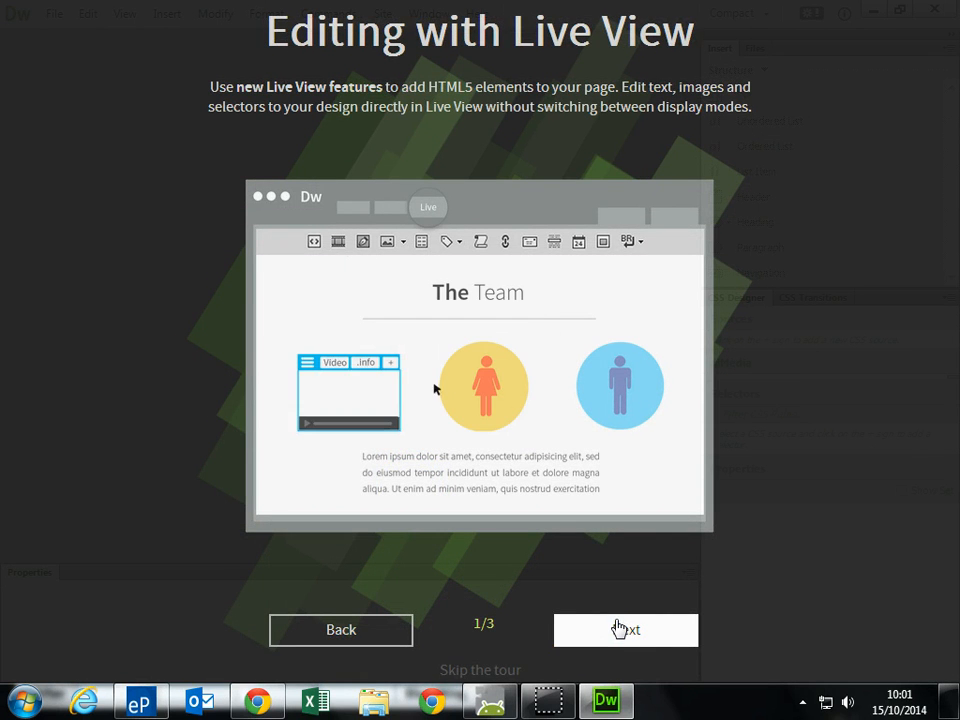
pyautogui.click(624, 628)
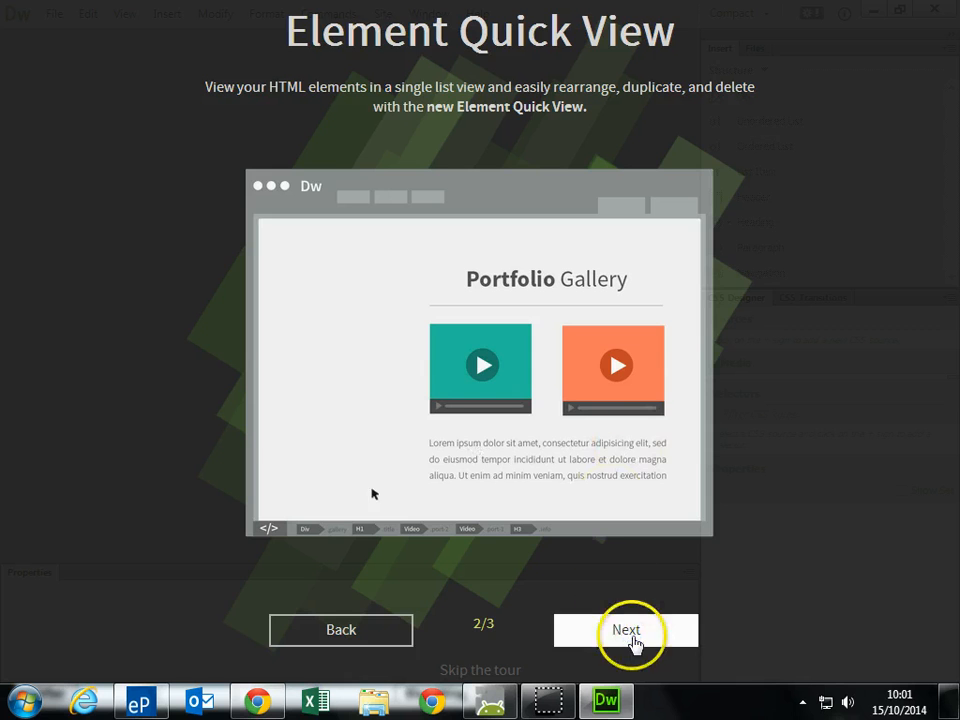
pyautogui.click(626, 628)
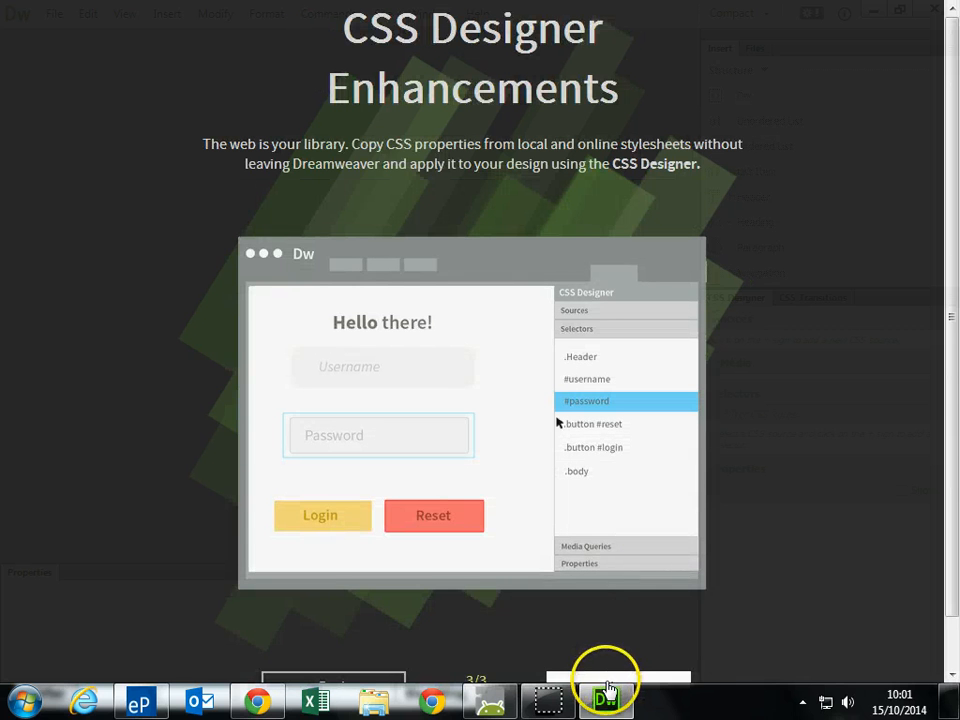
pyautogui.click(604, 684)
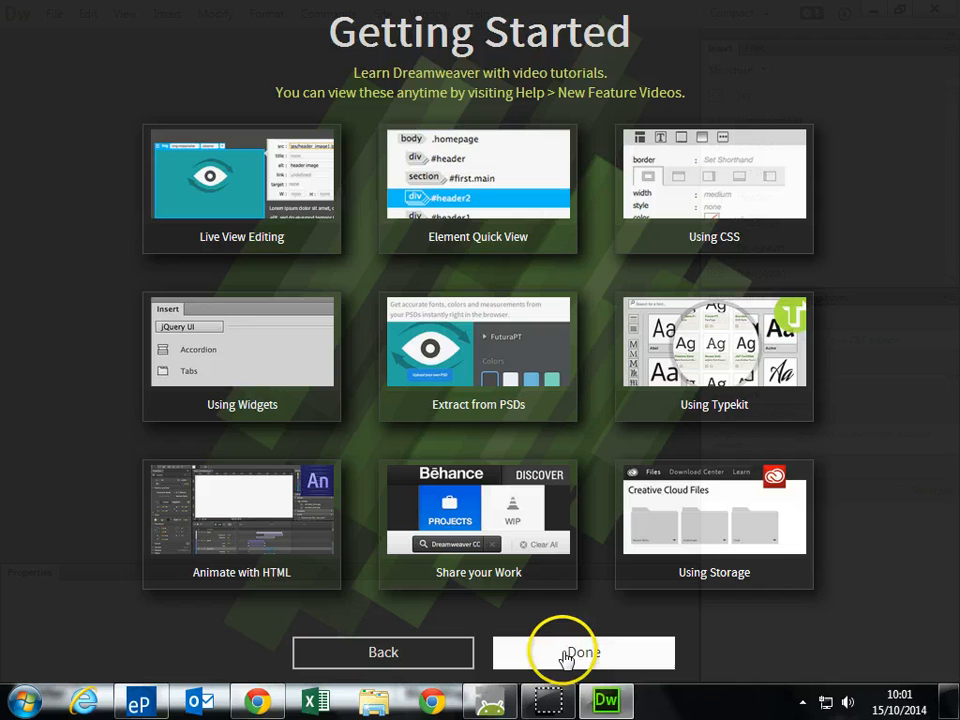
pyautogui.moveTo(530, 240)
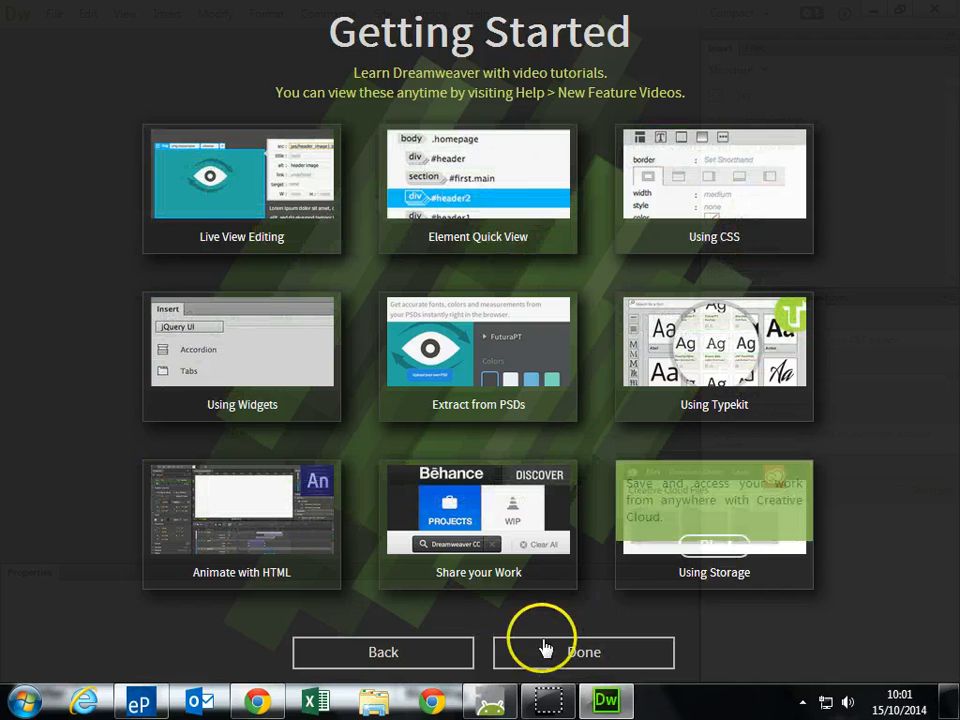
pyautogui.click(584, 652)
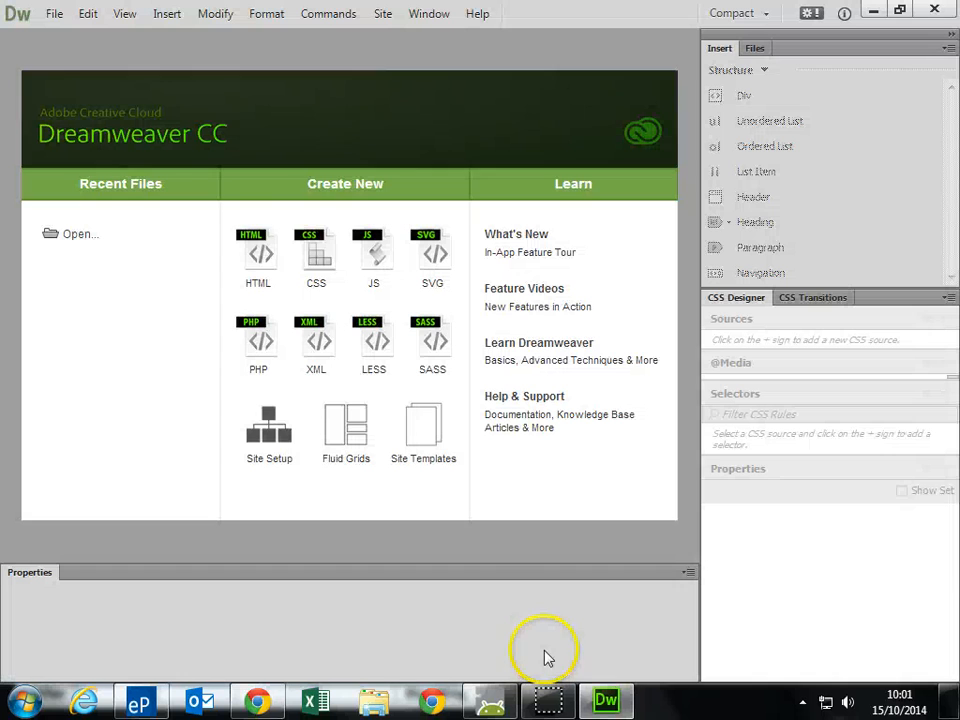
pyautogui.moveTo(316, 256)
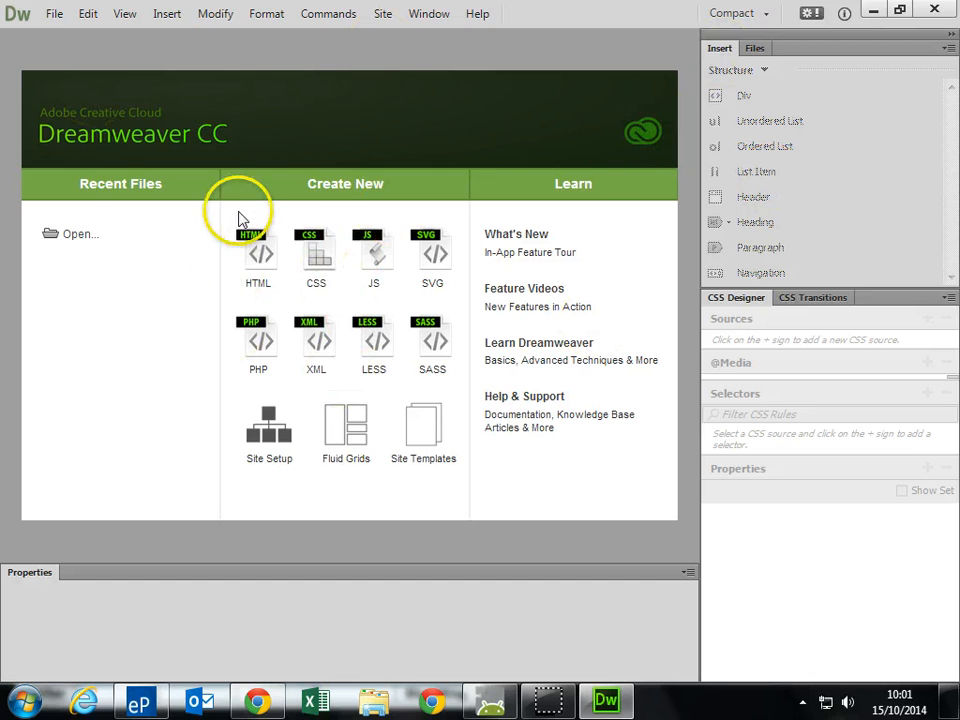
pyautogui.moveTo(320, 438)
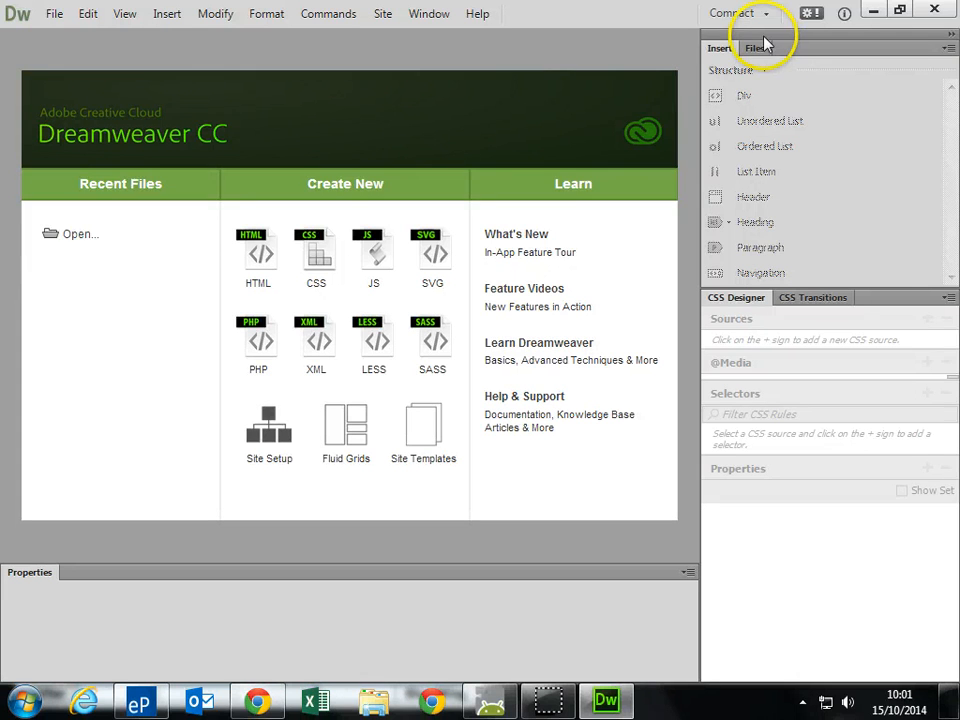
# Show the Files panel listing Desktop, Network and Computer.
pyautogui.click(756, 48)
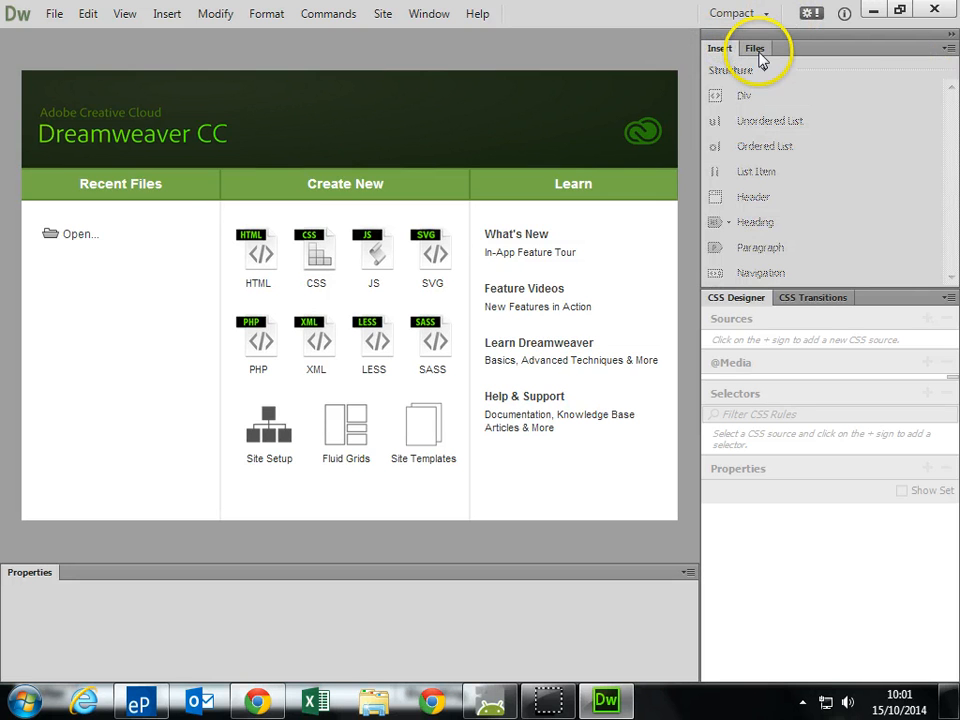
pyautogui.click(428, 12)
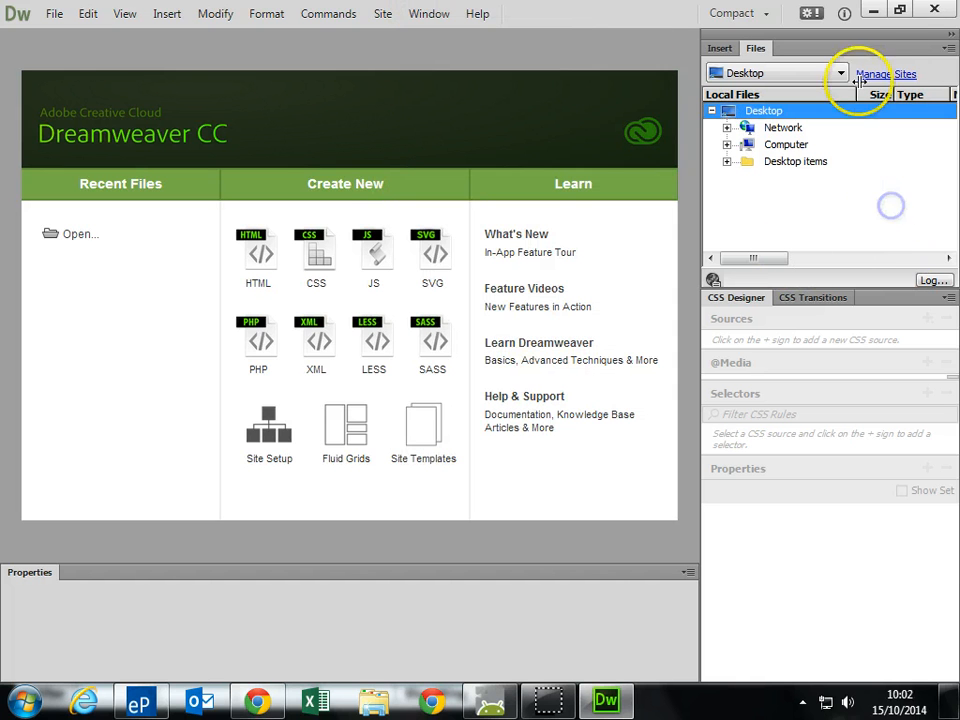
# Start a new site in Manage Sites named Mr Thawley's Website.
pyautogui.click(874, 74)
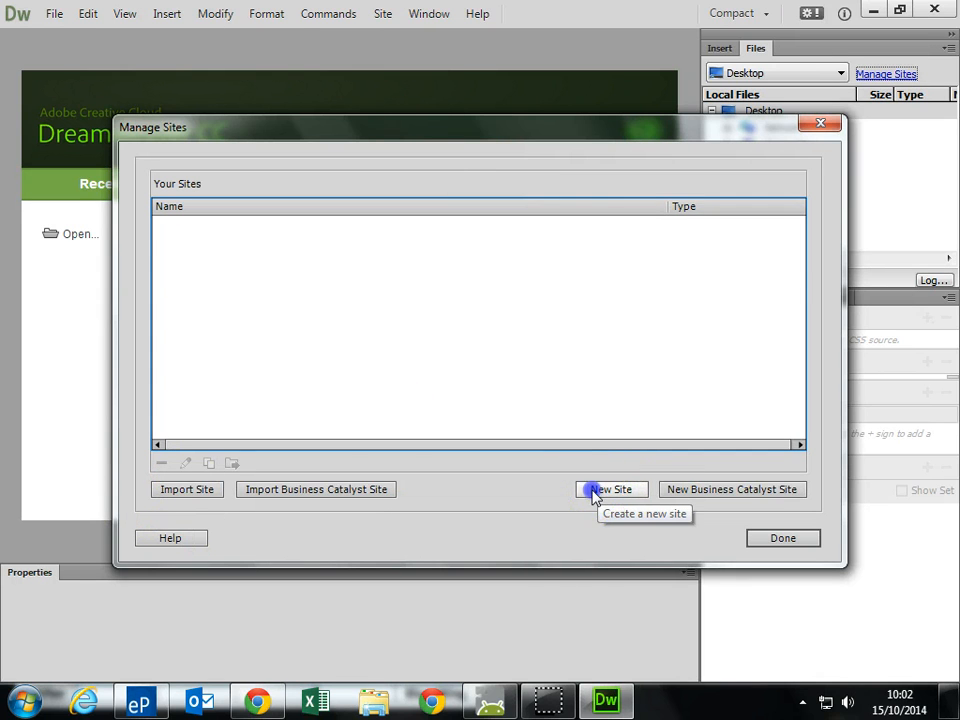
pyautogui.click(612, 488)
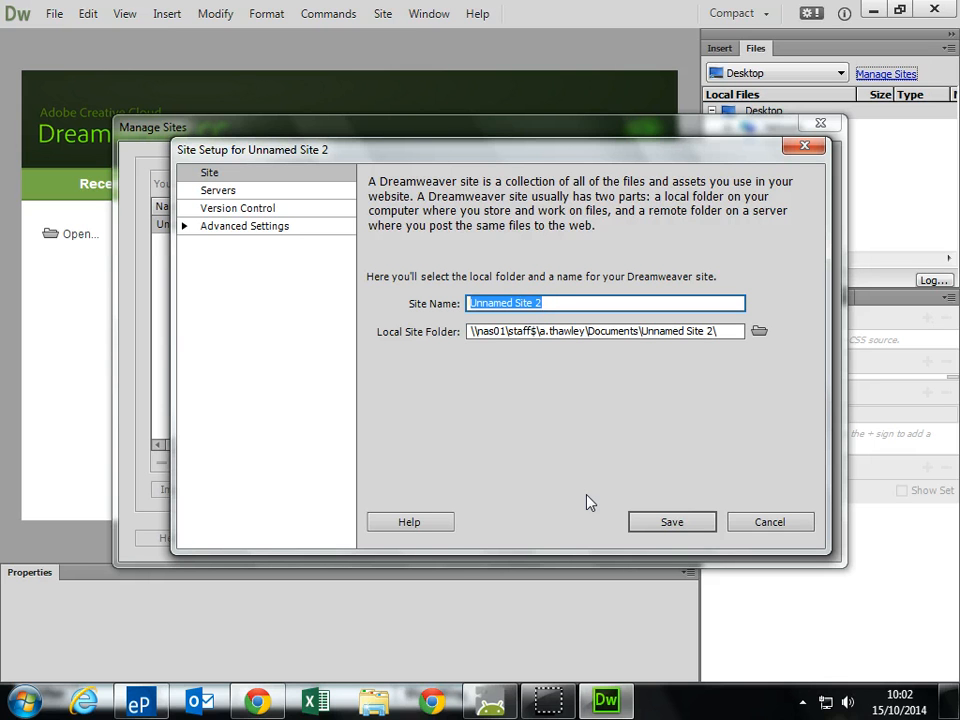
pyautogui.write("Mr Thawley's Website")
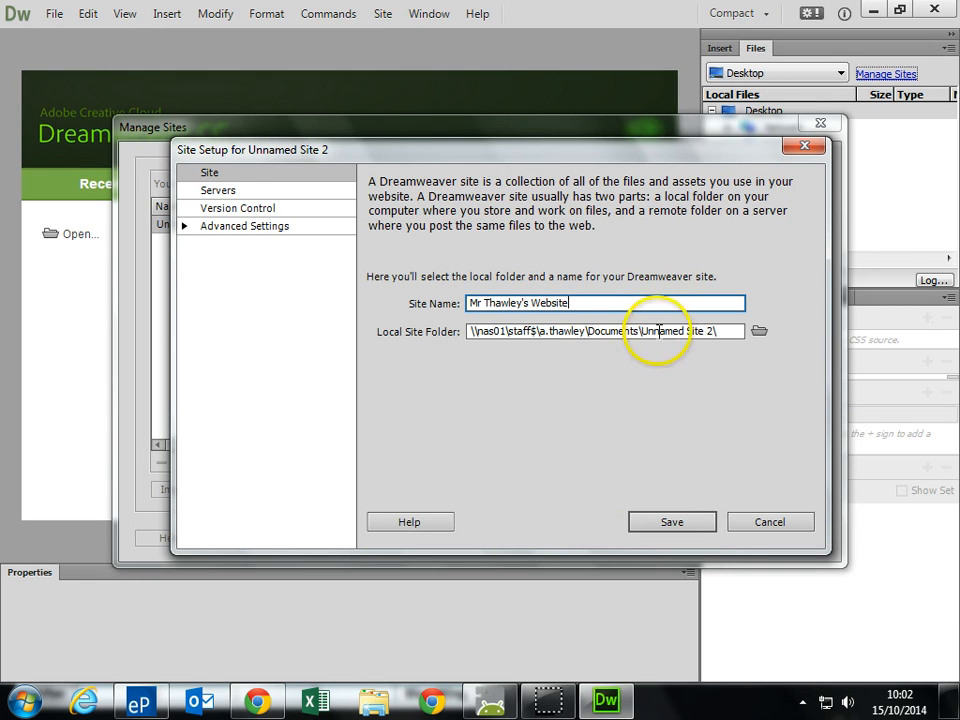
# Set the site root to the new Mr Thawley's Site folder under Y10 and save the site.
pyautogui.click(758, 332)
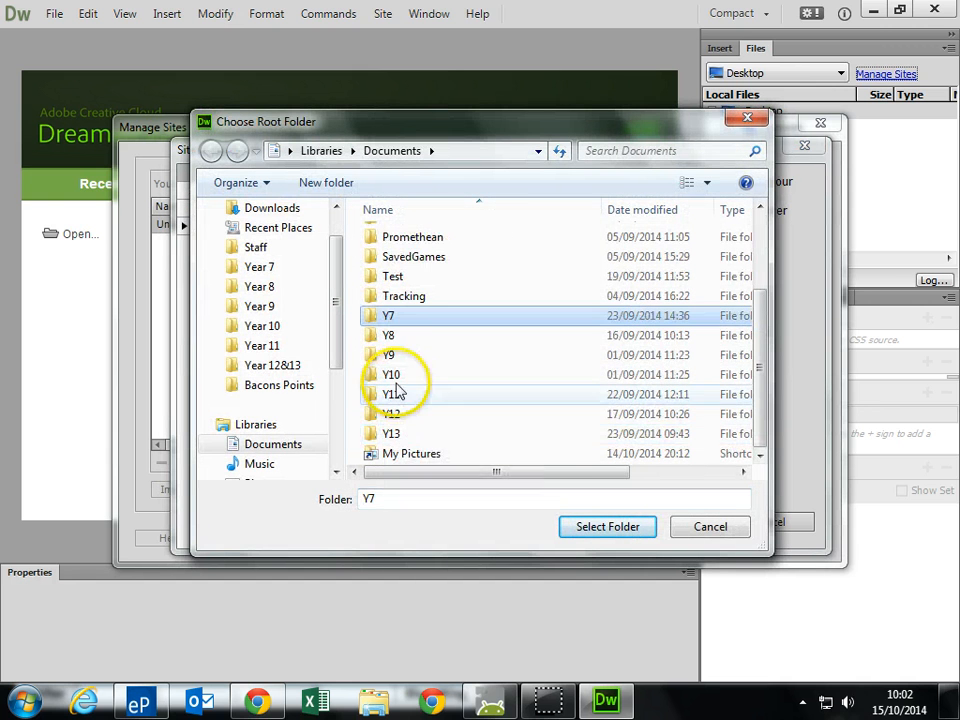
pyautogui.doubleClick(392, 374)
pyautogui.write("Mr Thawley's Site")
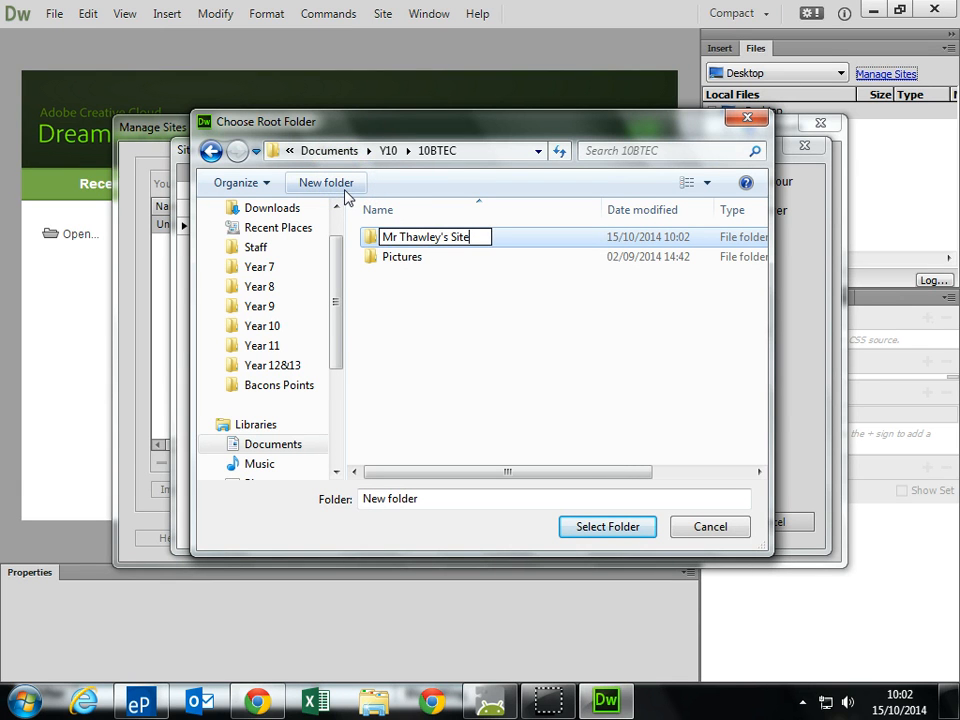
pyautogui.doubleClick(424, 236)
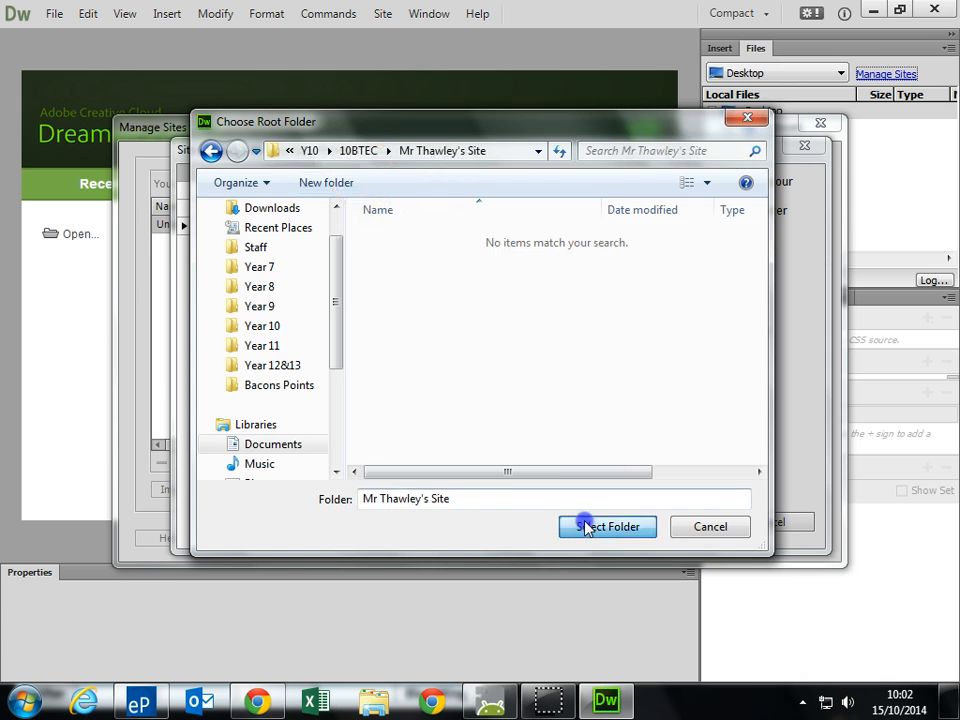
pyautogui.click(608, 528)
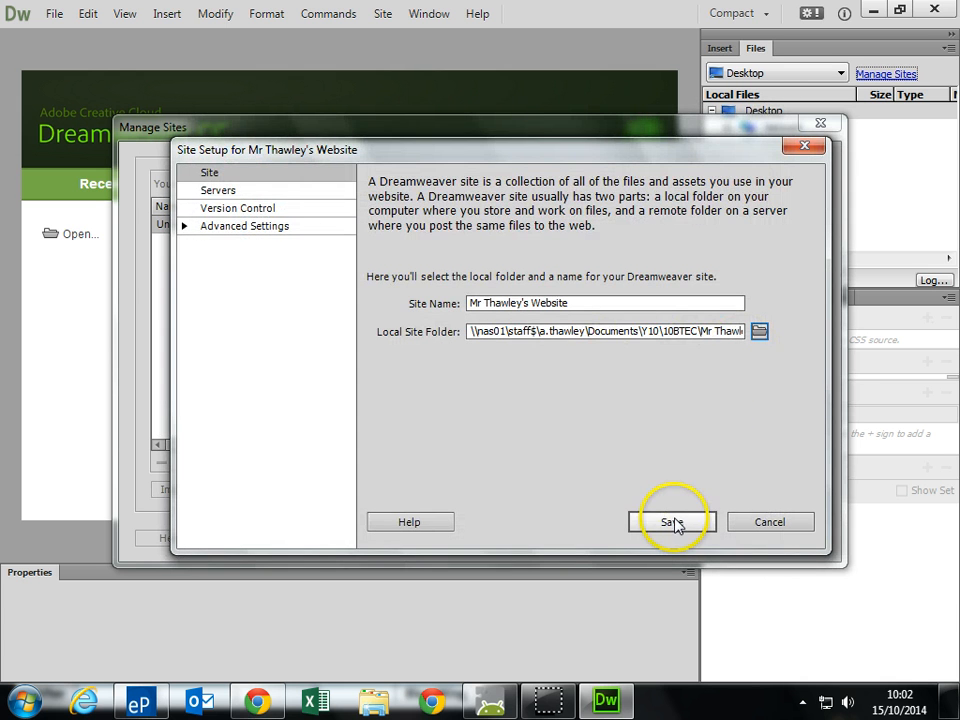
pyautogui.click(670, 520)
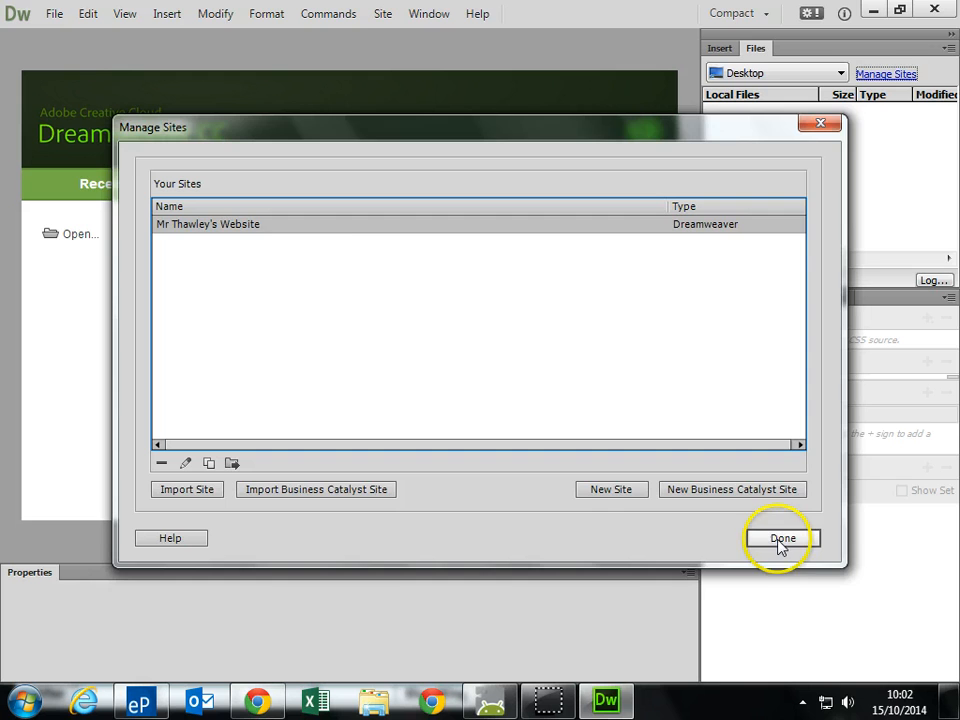
pyautogui.click(782, 538)
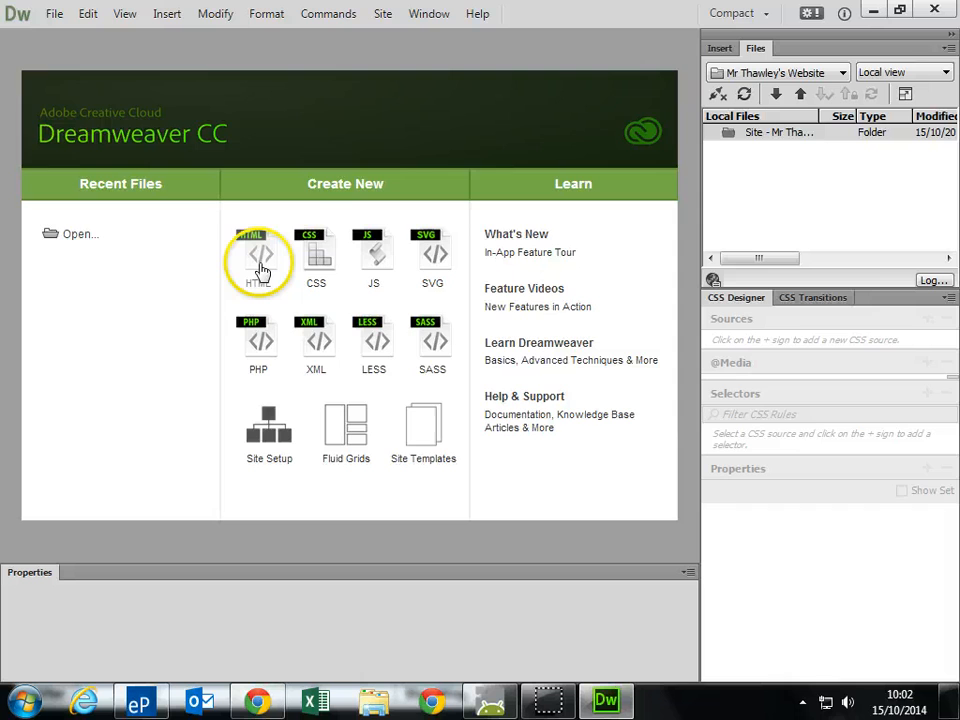
# Create a new blank HTML document and bring up its Page Properties.
pyautogui.click(258, 256)
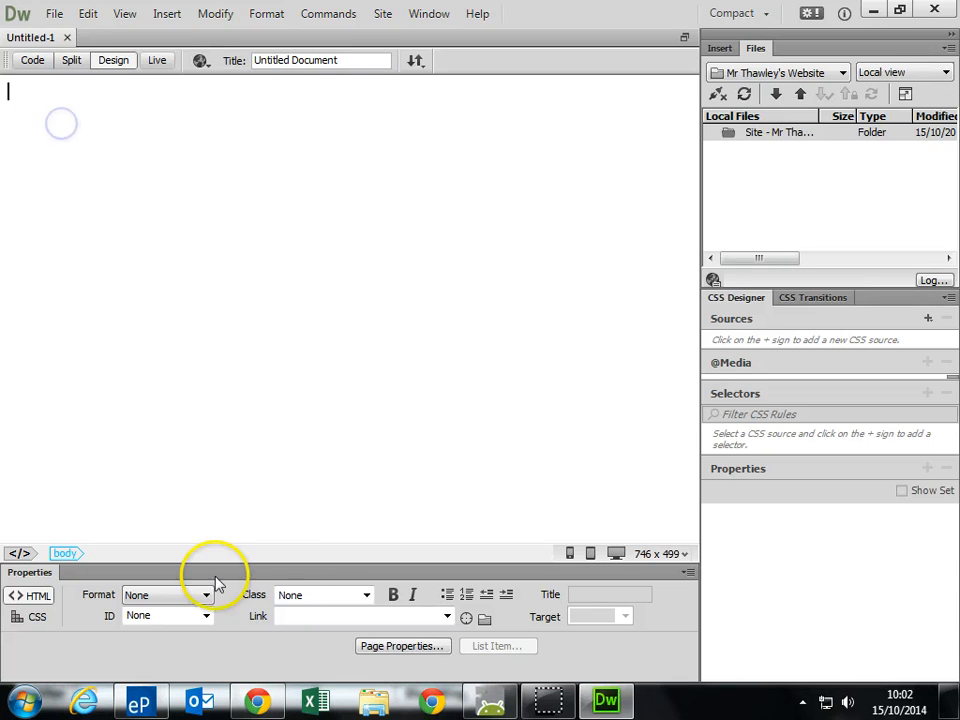
pyautogui.click(402, 644)
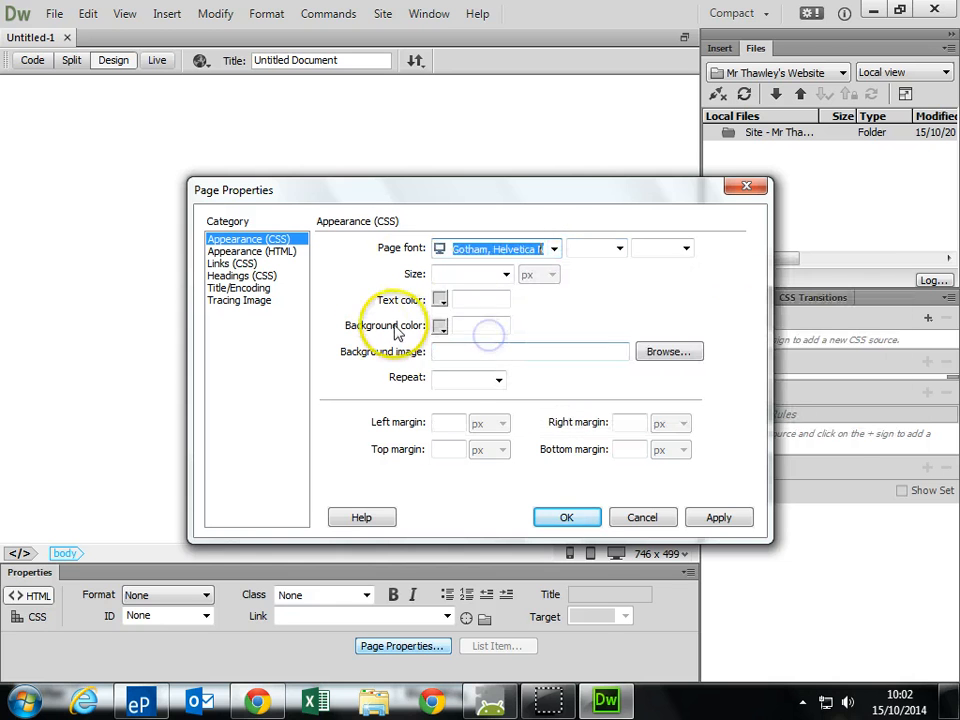
# Set the page background colour to bright green in Page Properties.
pyautogui.click(440, 324)
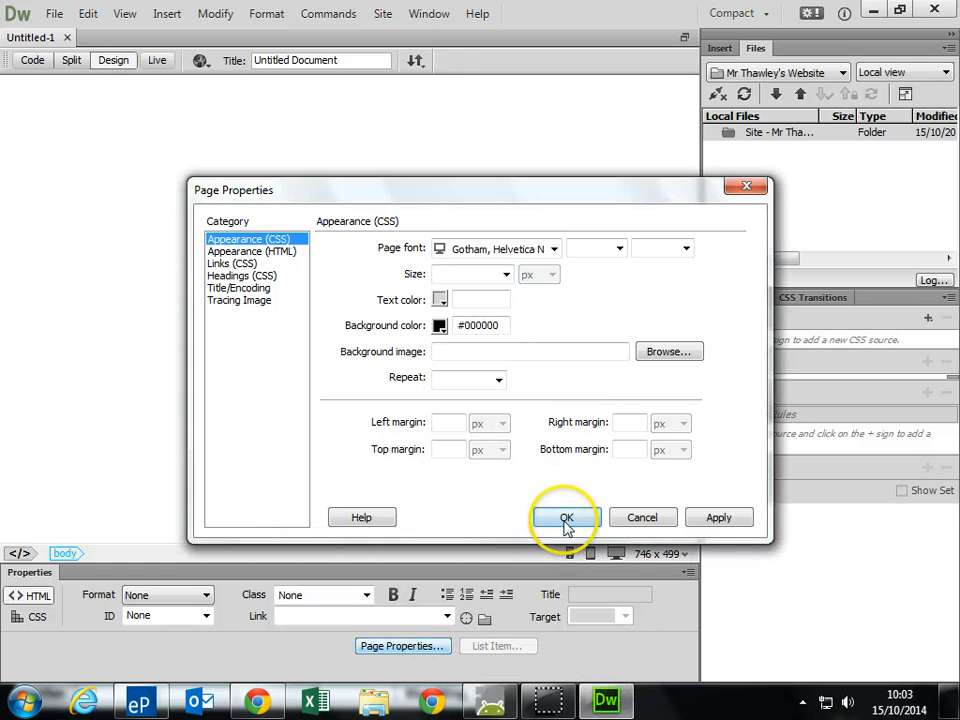
pyautogui.click(440, 324)
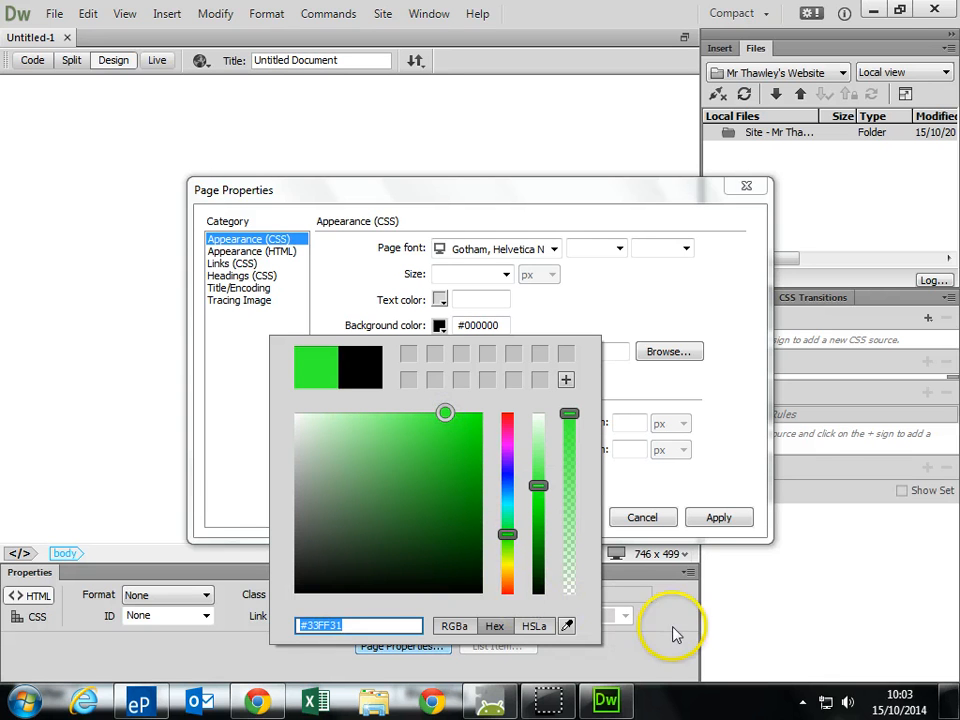
pyautogui.click(718, 516)
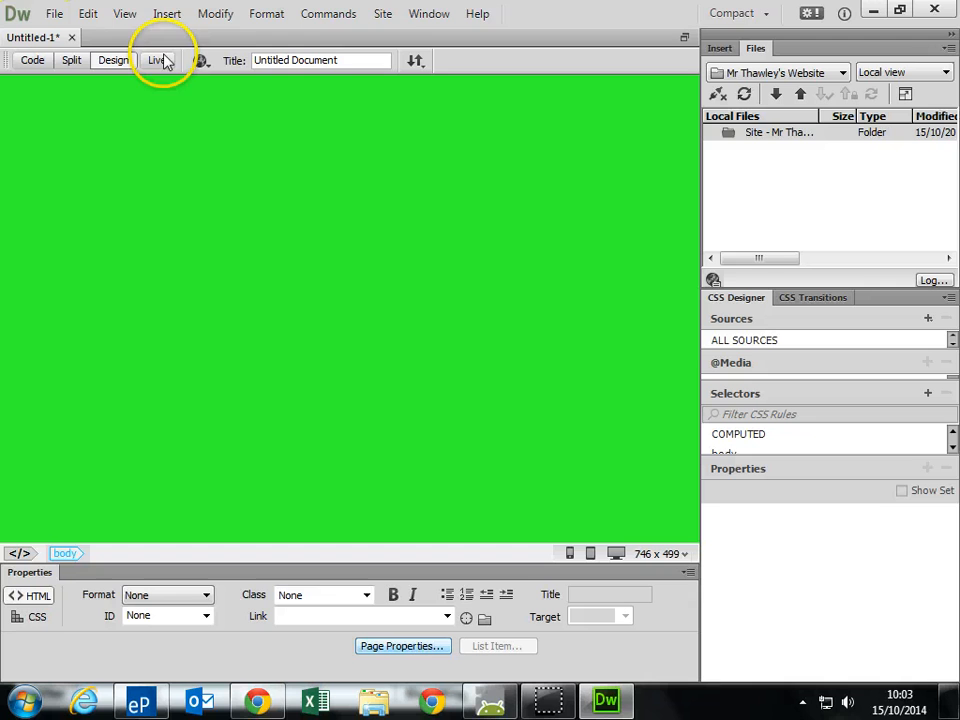
pyautogui.click(168, 12)
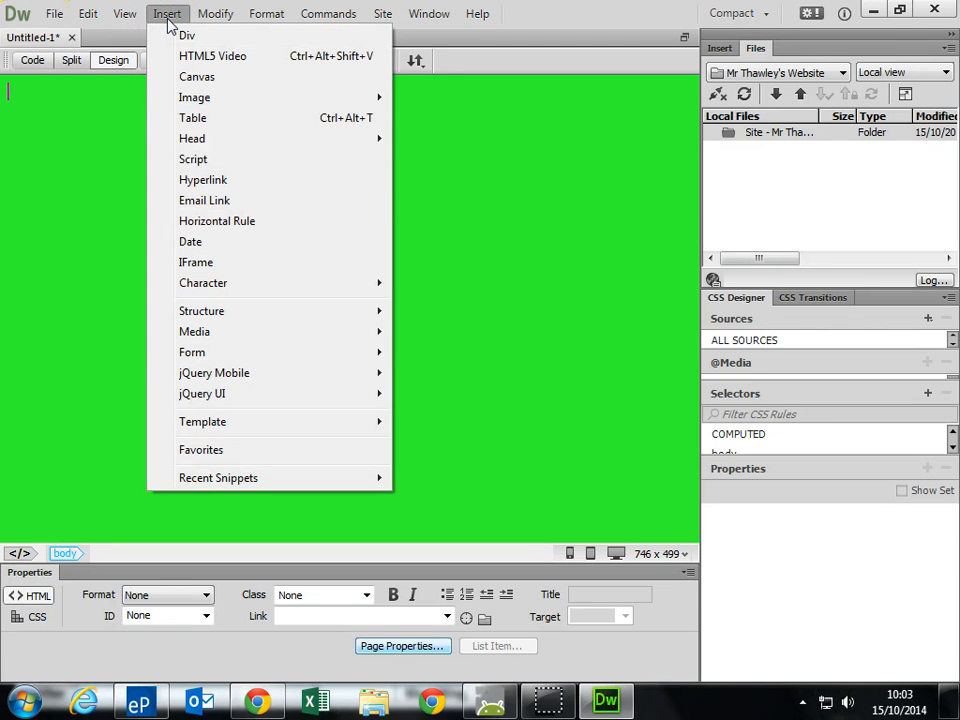
pyautogui.moveTo(192, 118)
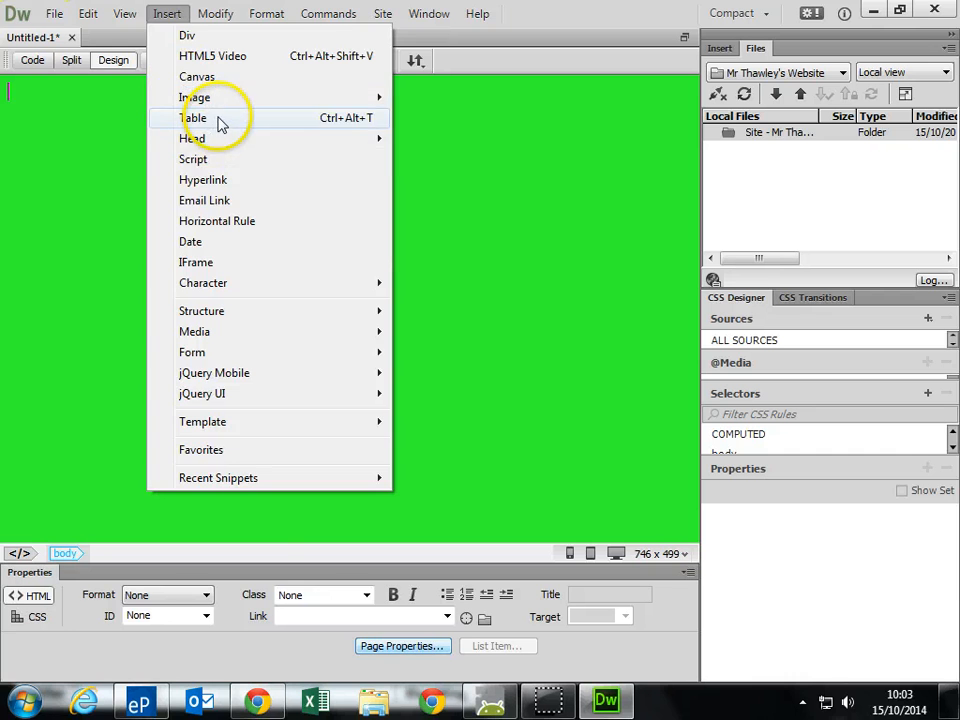
# Insert a table with 3 rows, 3 columns and a width of 800 pixels.
pyautogui.click(192, 118)
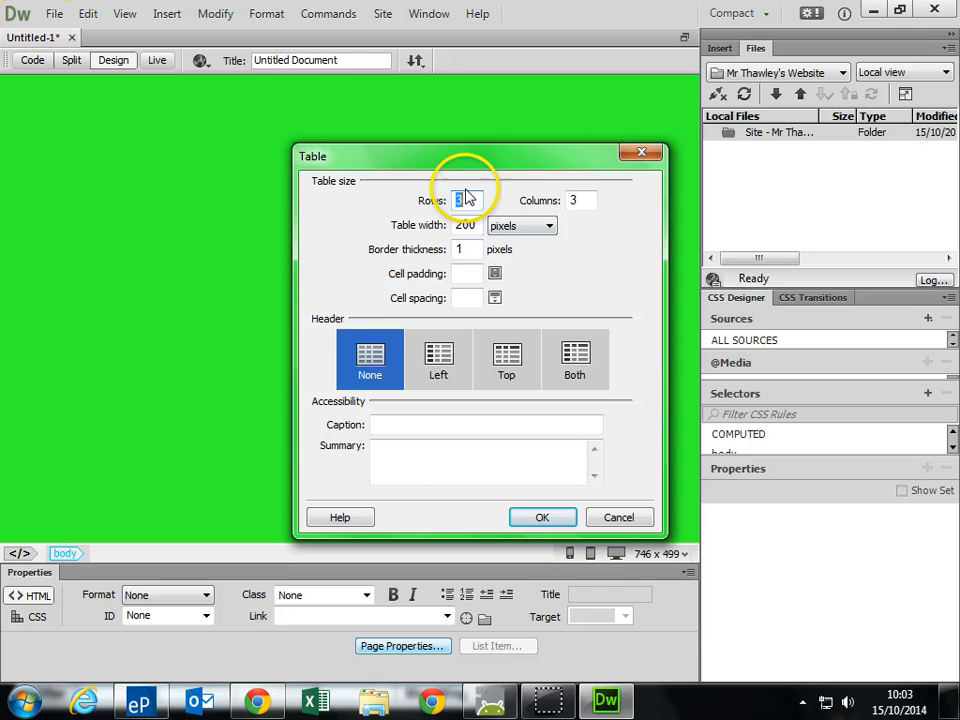
pyautogui.click(548, 224)
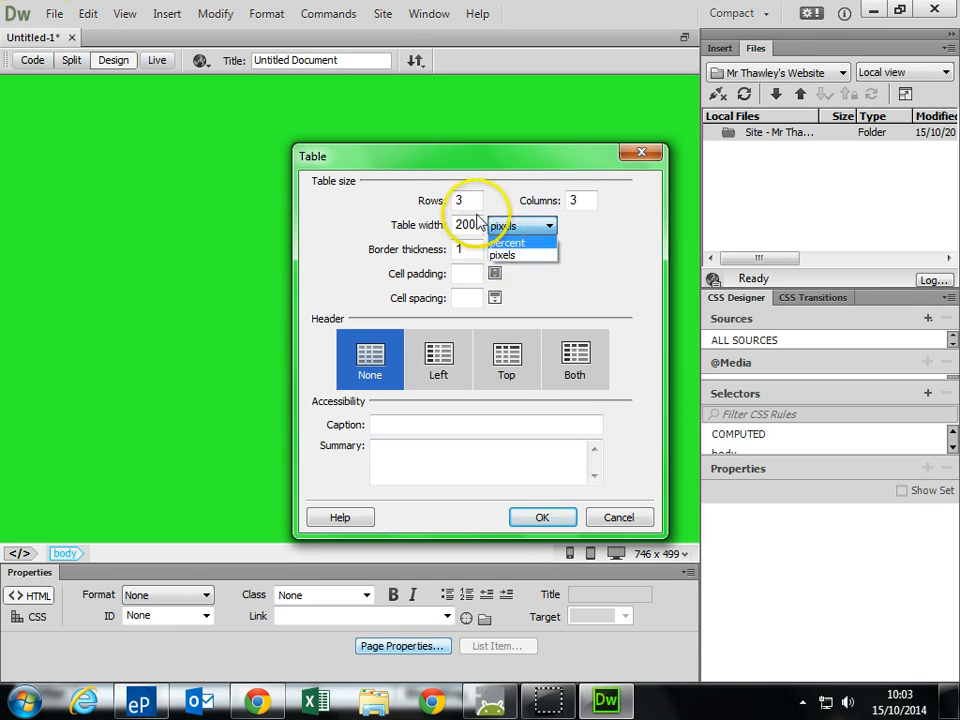
pyautogui.click(502, 256)
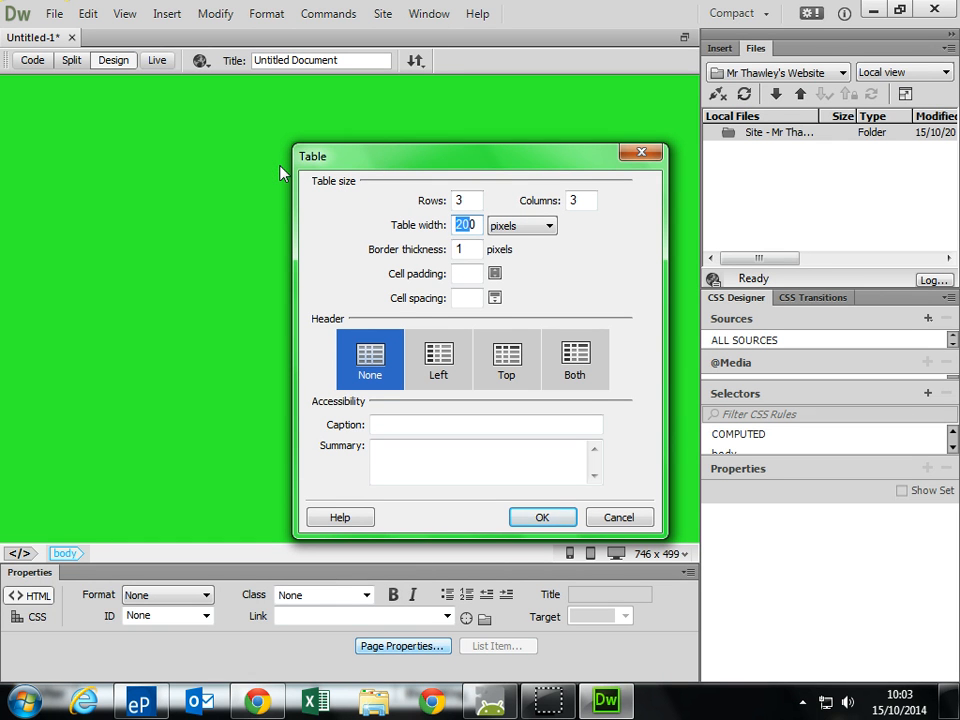
pyautogui.write('800')
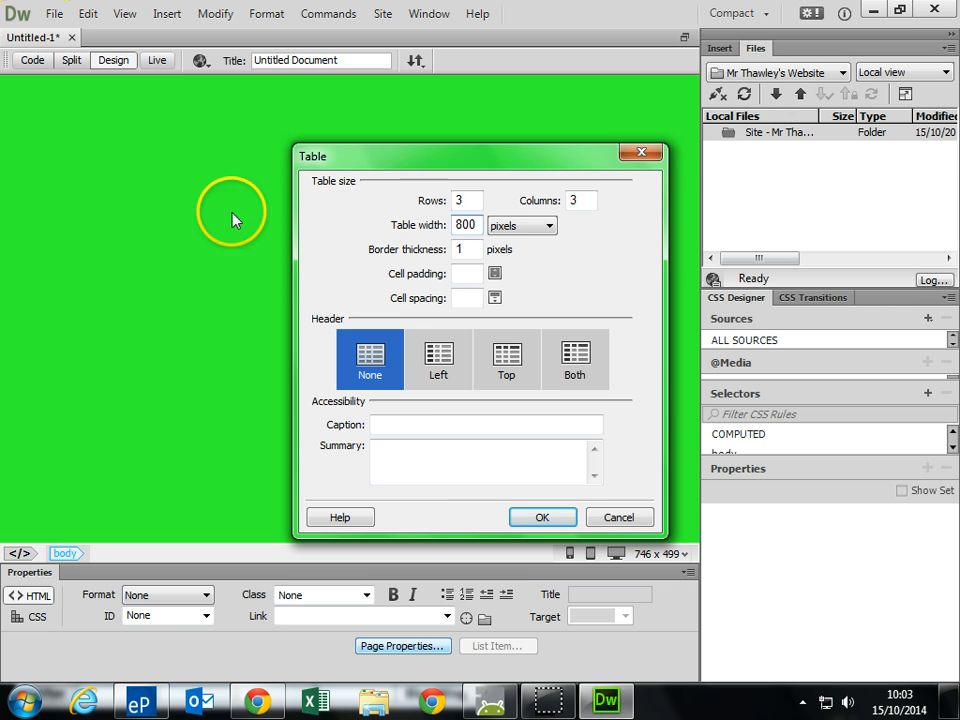
pyautogui.click(542, 516)
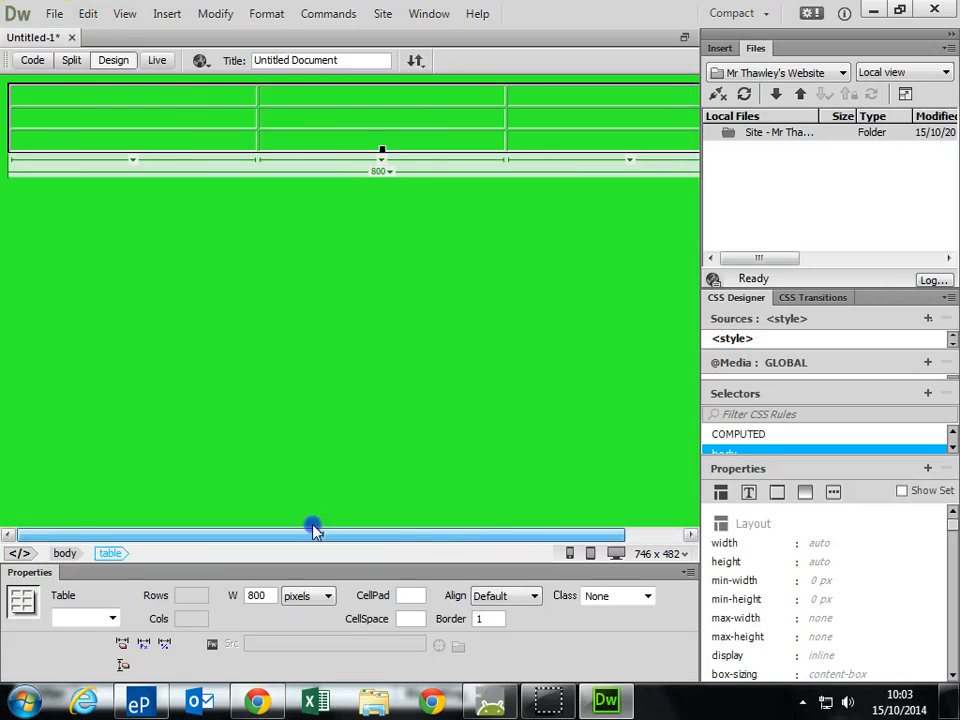
# Merge the table's top-row cells into a single cell.
pyautogui.click(516, 96)
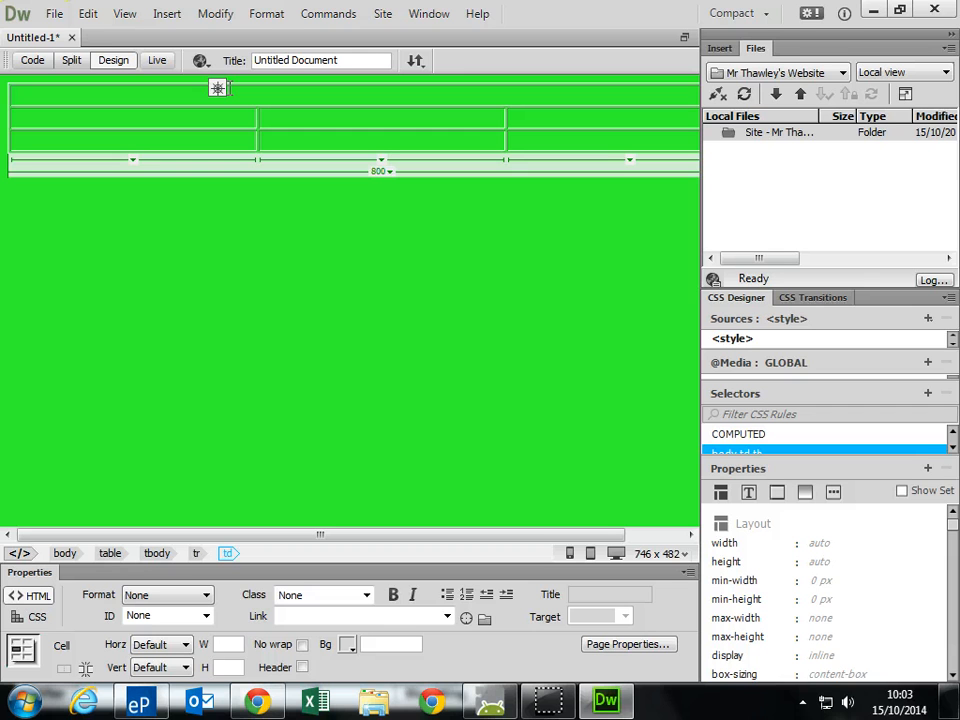
pyautogui.click(12, 94)
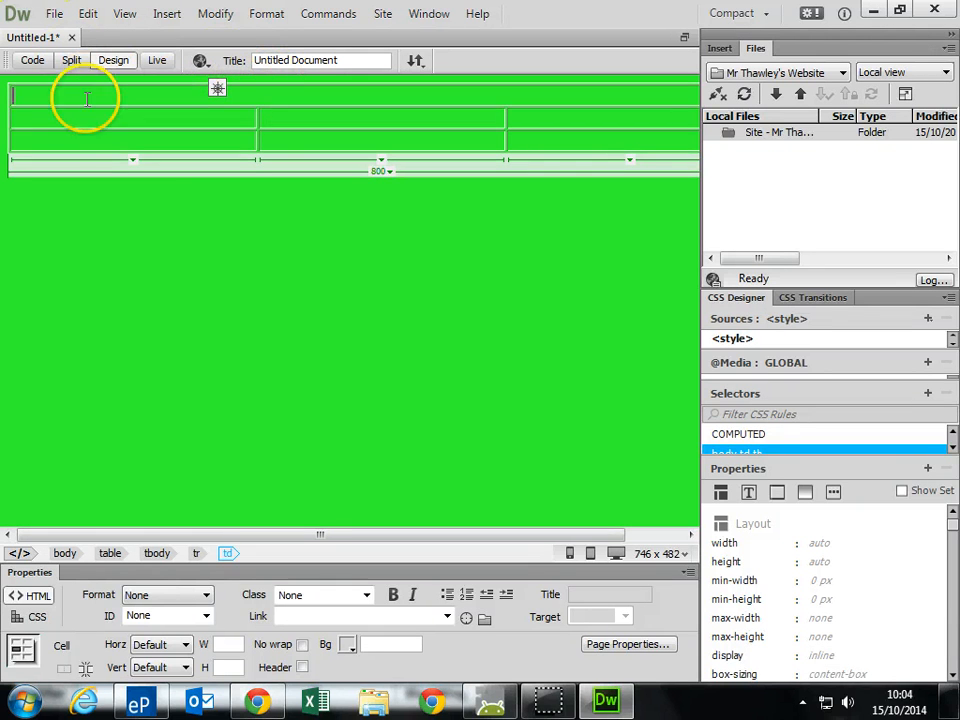
pyautogui.click(290, 118)
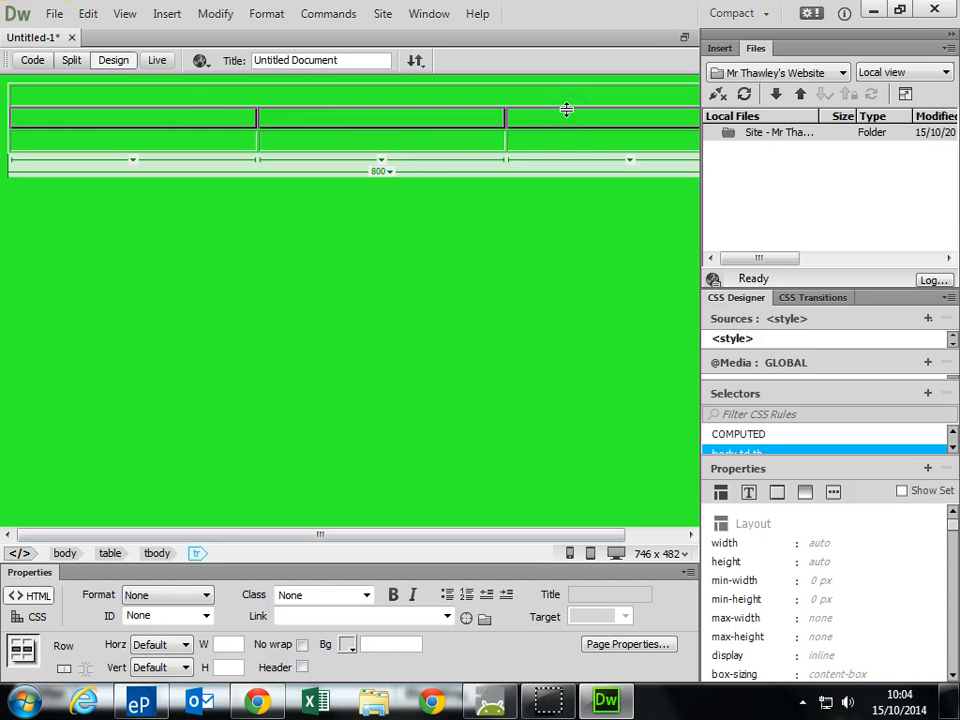
# Split a second-row cell into 2 columns.
pyautogui.click(130, 138)
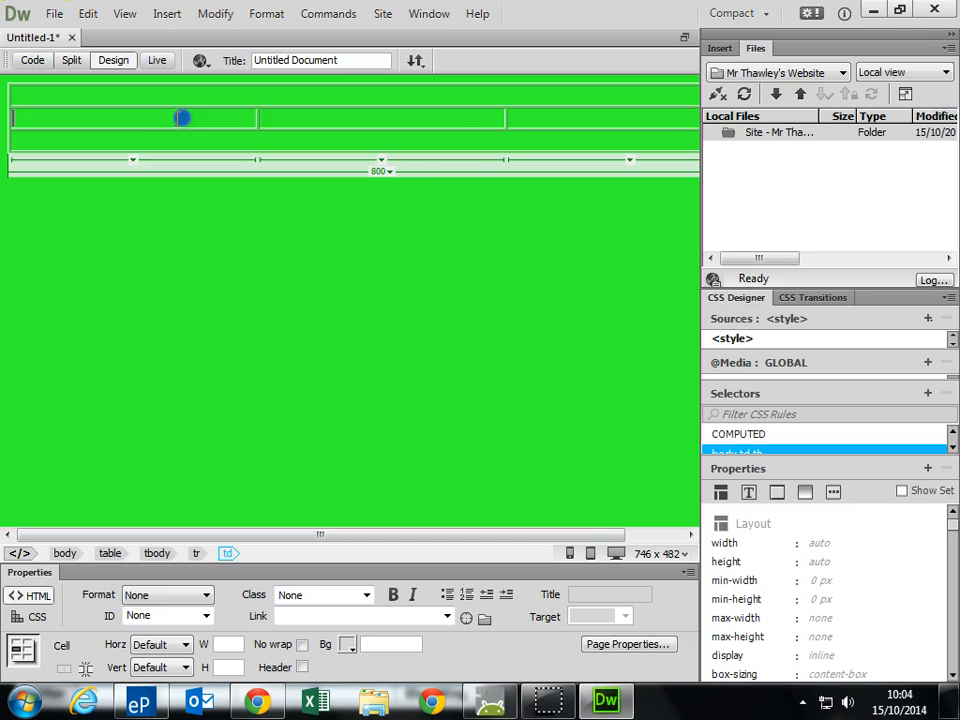
pyautogui.click(86, 668)
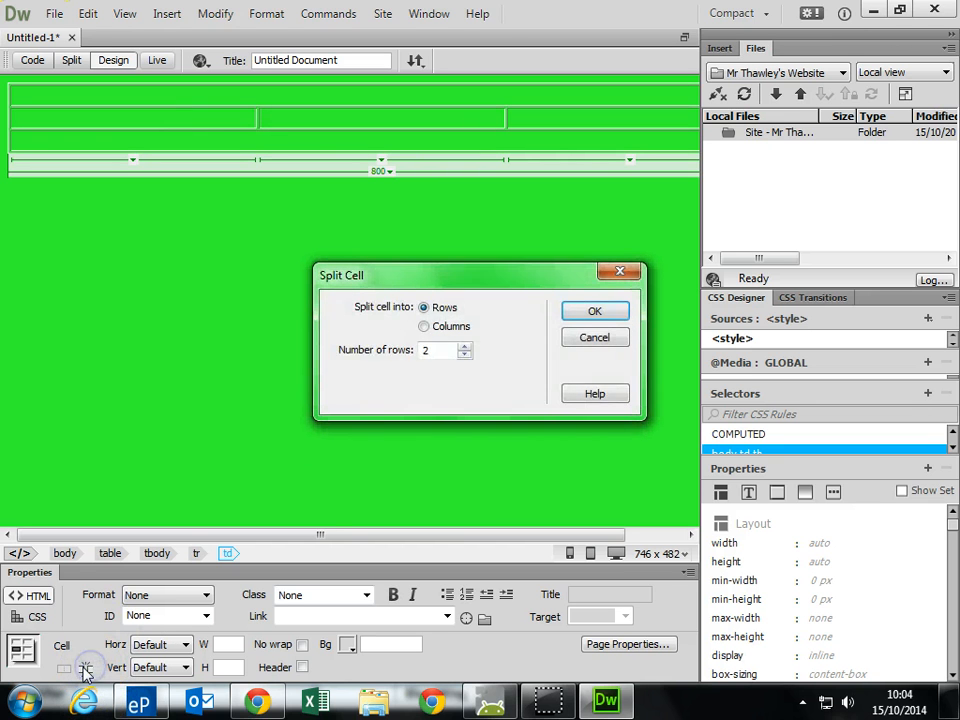
pyautogui.click(424, 326)
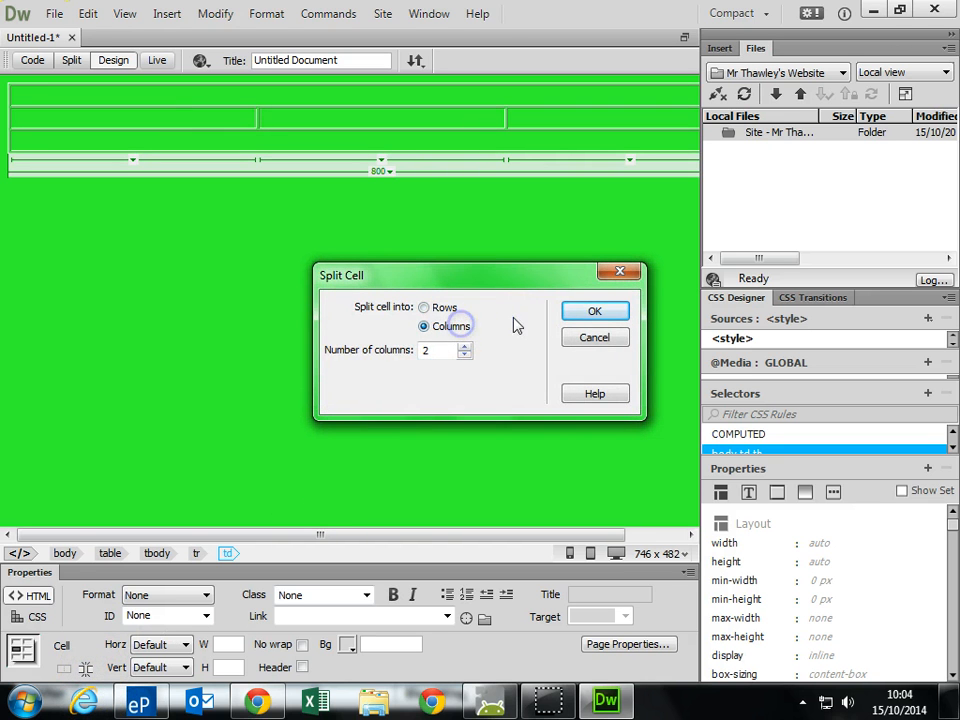
pyautogui.click(594, 310)
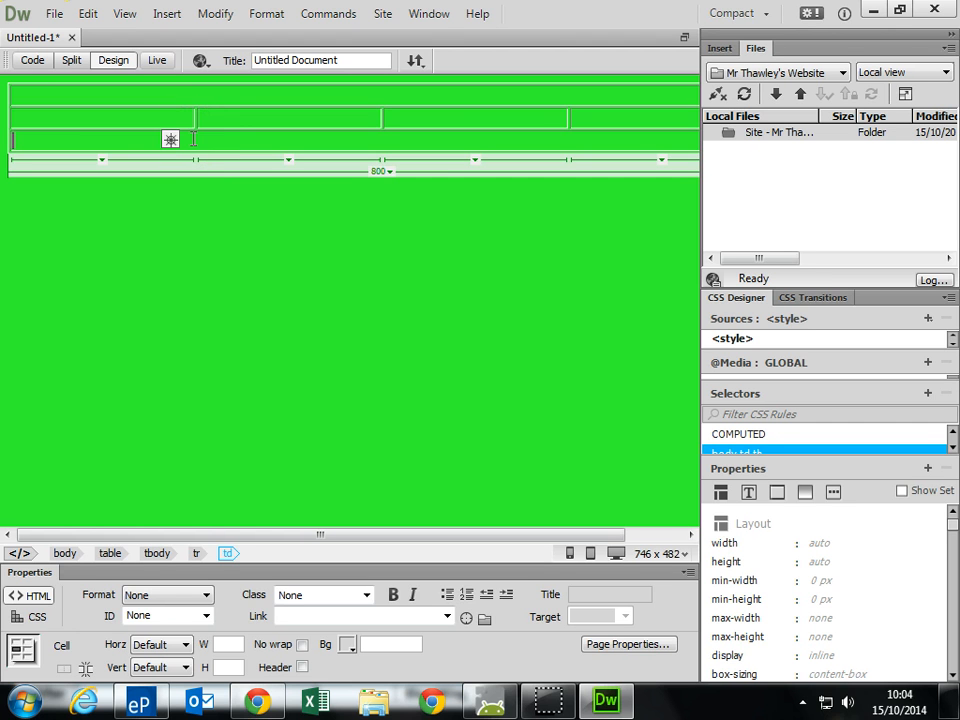
# Enter the heading 'Welcome to my web page!' in the table's lower row.
pyautogui.write('Q')
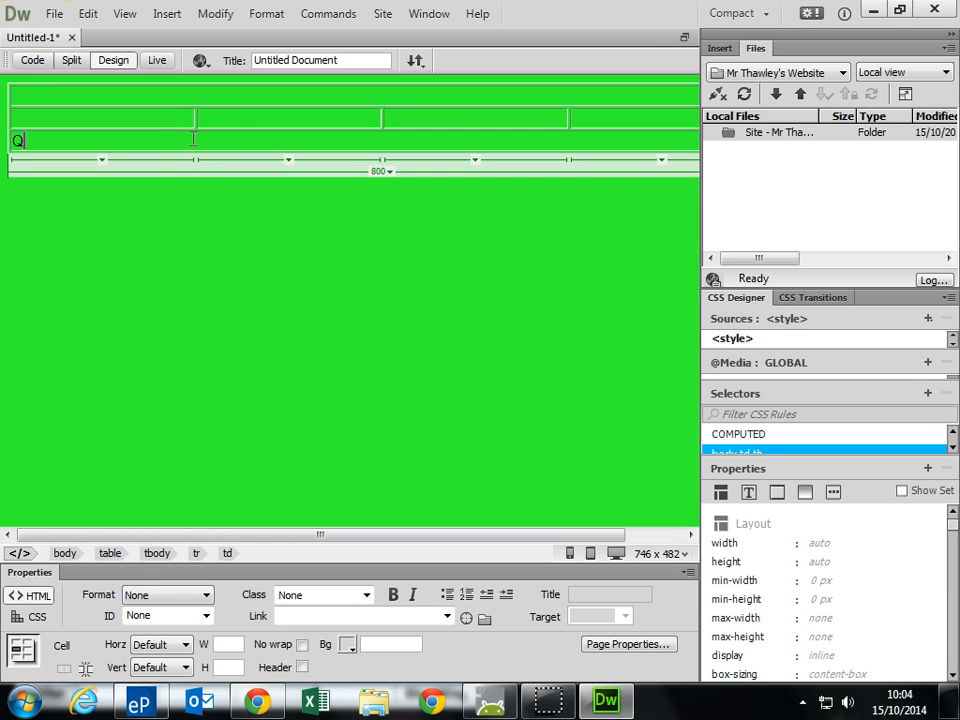
pyautogui.write('Wel')
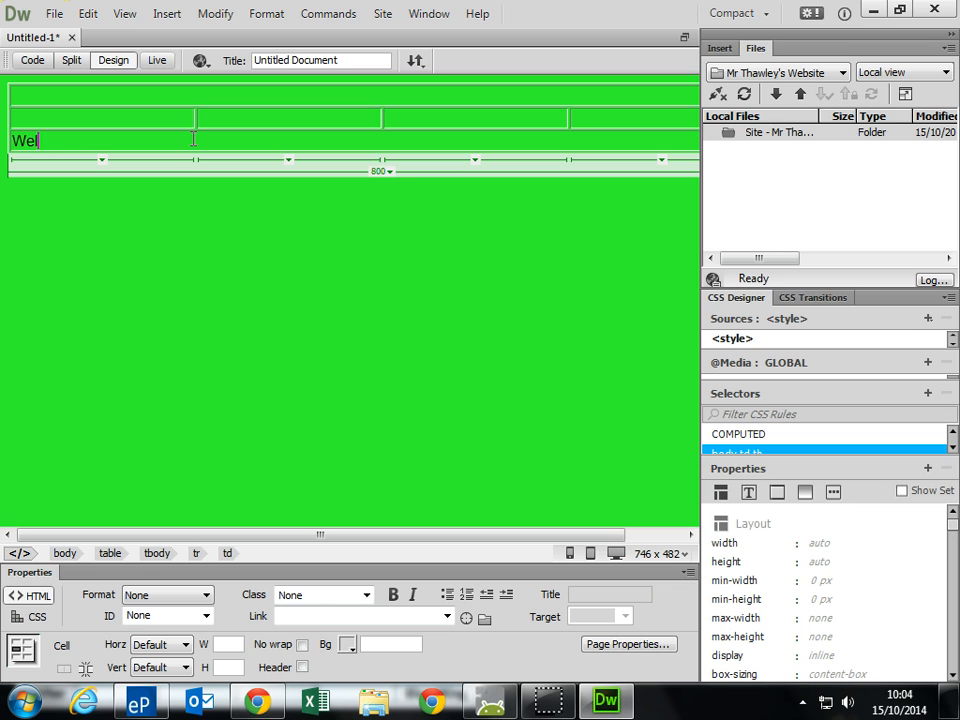
pyautogui.write('come to my web page')
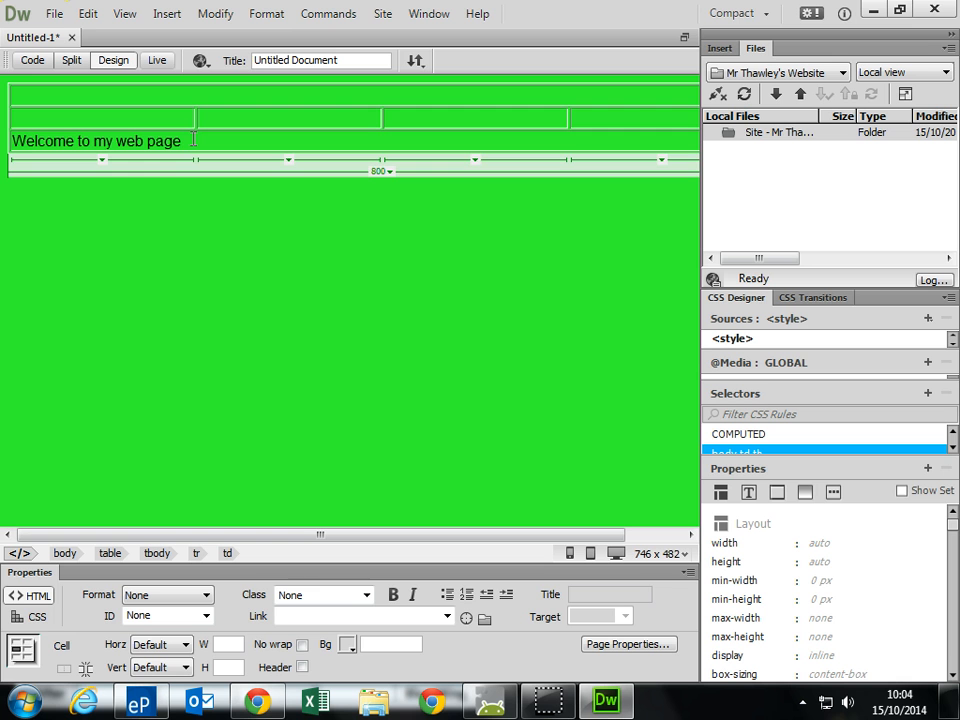
pyautogui.write('!')
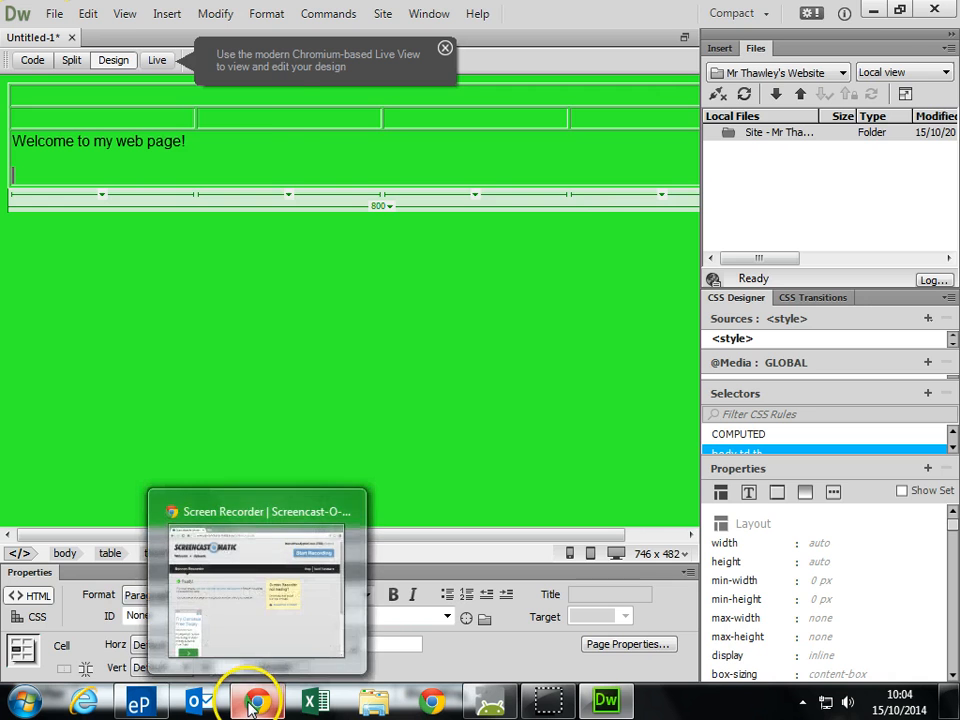
# Search Google Images for football in Chrome and choose to save the full-size picture.
pyautogui.click(256, 700)
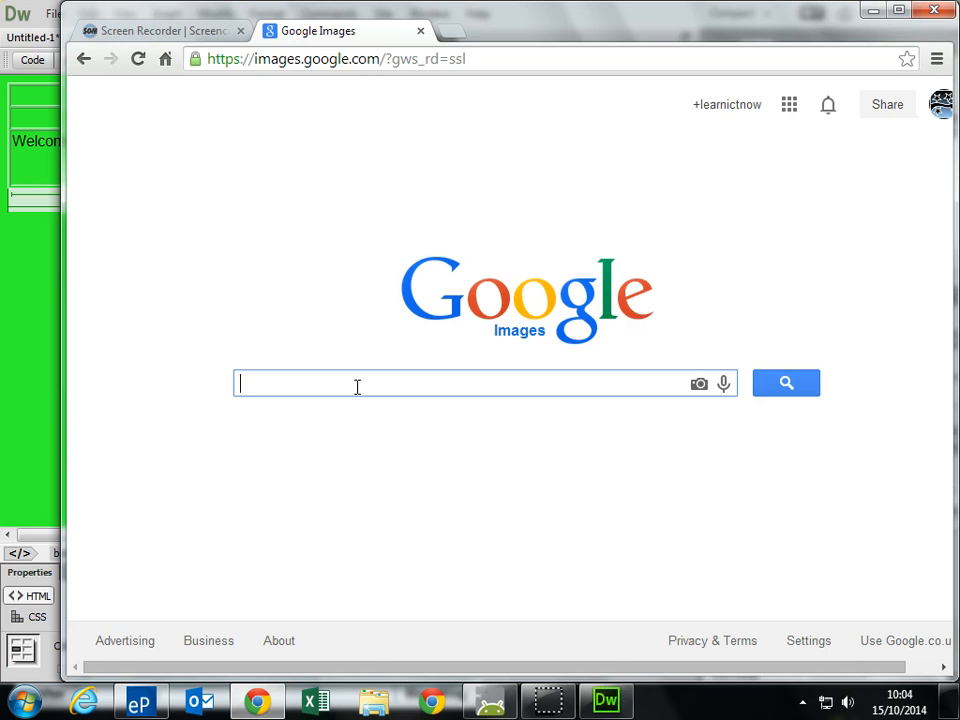
pyautogui.write('football')
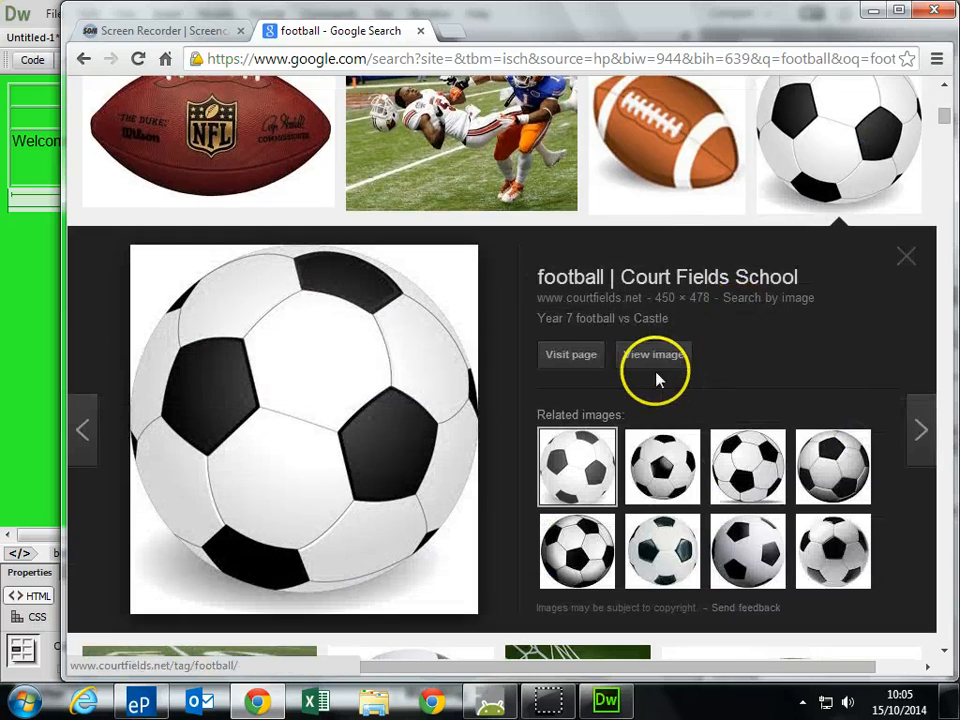
pyautogui.click(652, 354)
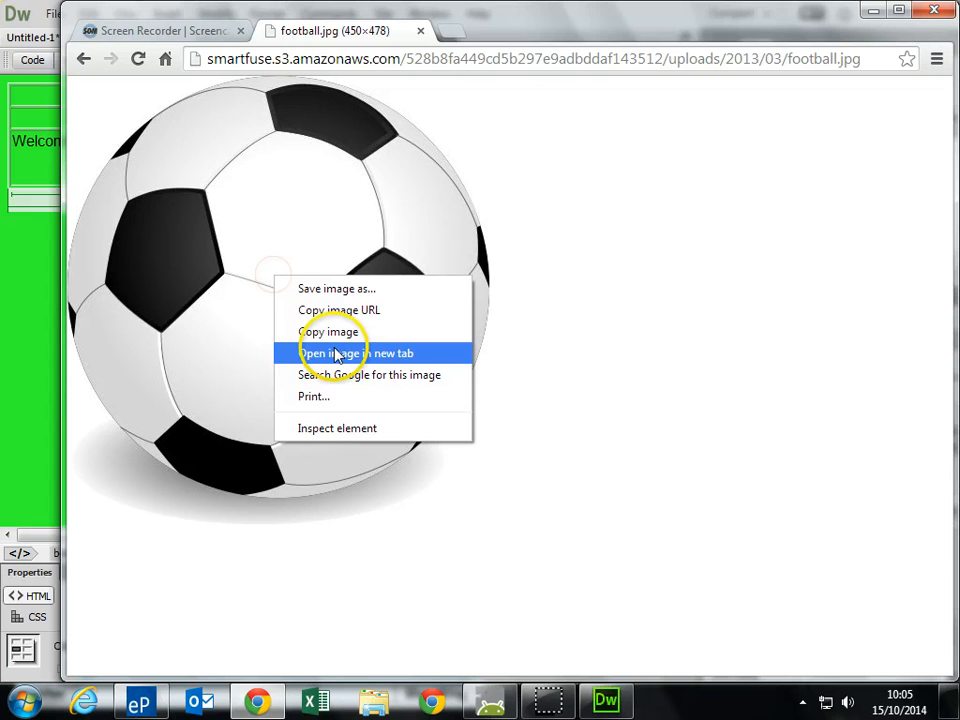
pyautogui.click(336, 288)
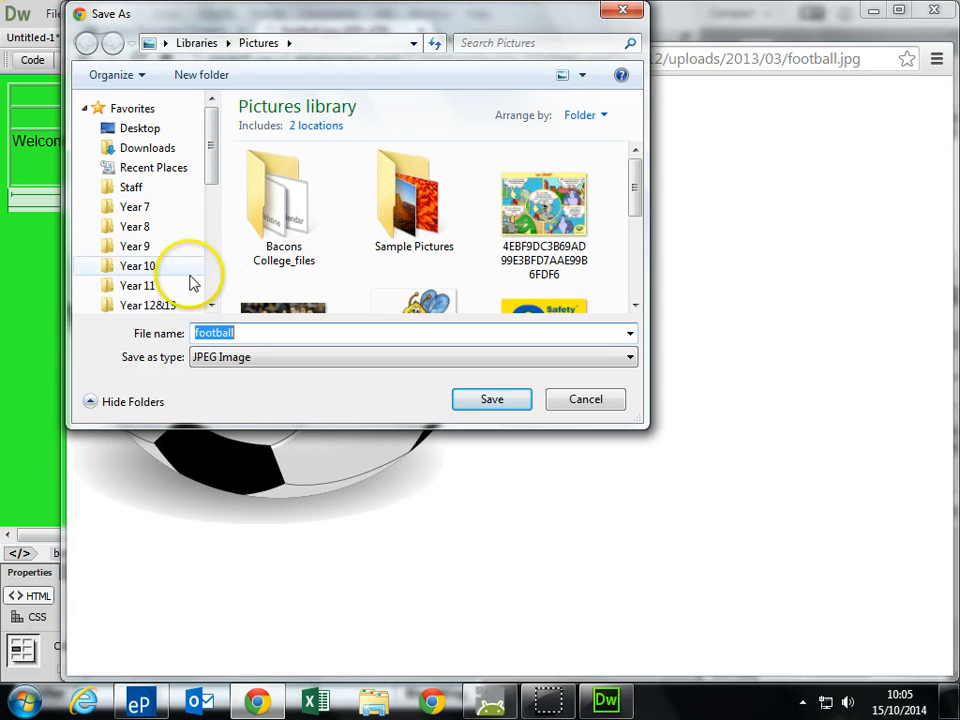
# Browse Documents > Y10 > 10BTEC to save the image as football in the site folder.
pyautogui.scroll(-3)
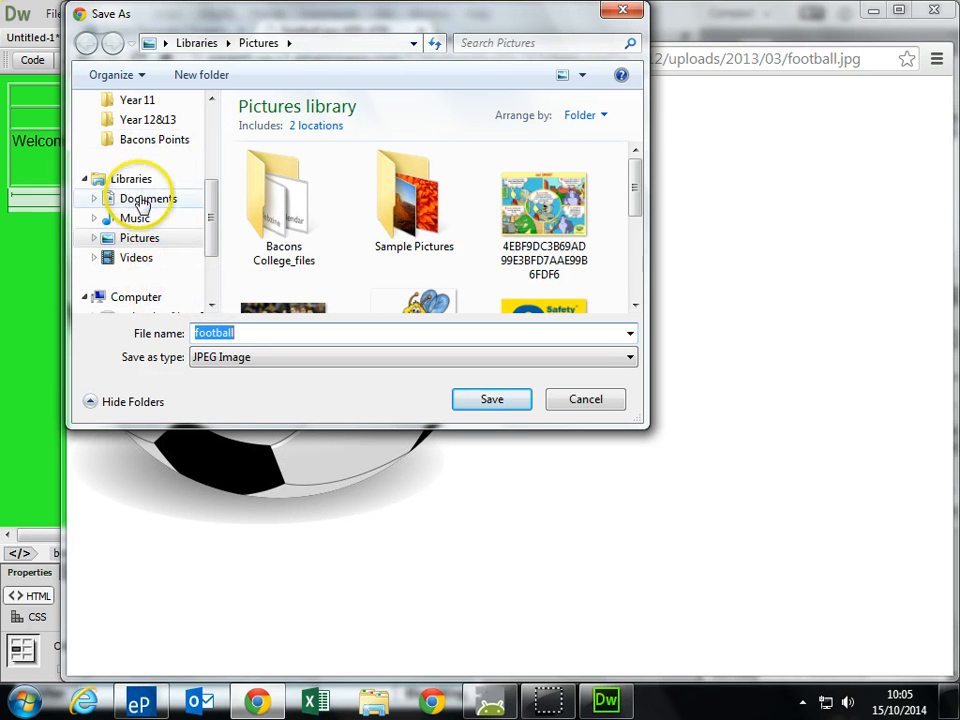
pyautogui.click(148, 198)
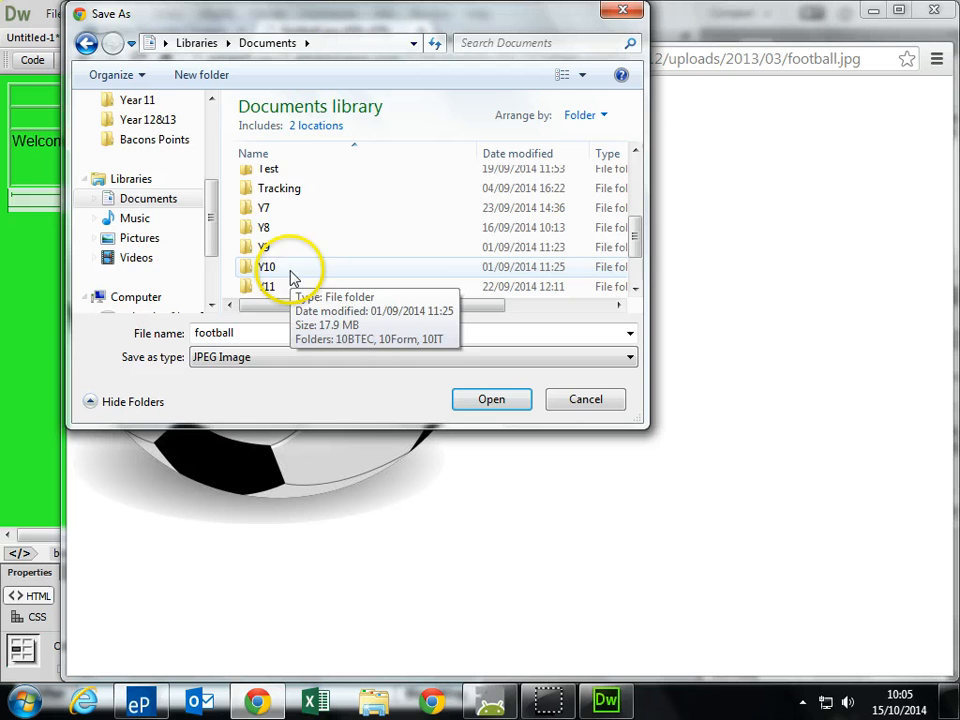
pyautogui.doubleClick(268, 268)
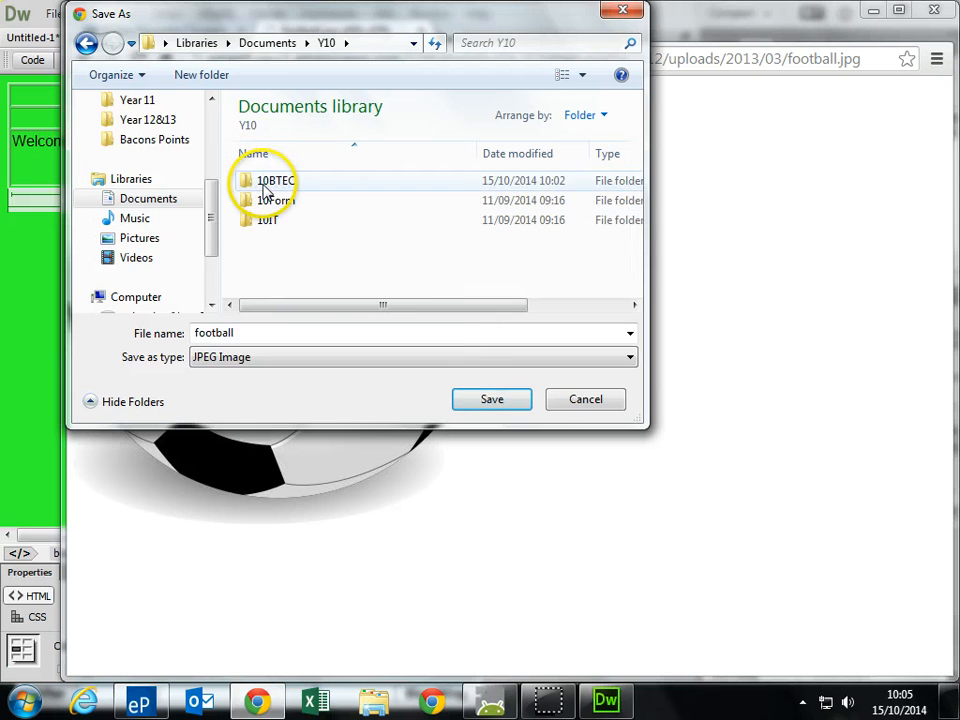
pyautogui.doubleClick(276, 180)
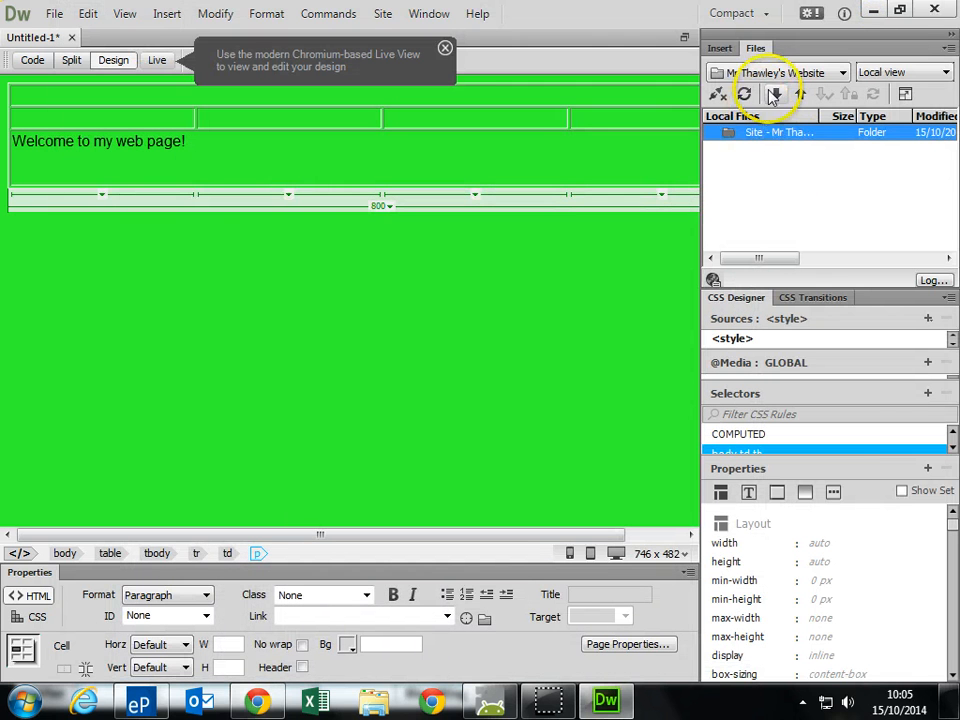
# Refresh the site files and insert football.jpg below the welcome text, resizing it smaller.
pyautogui.click(744, 94)
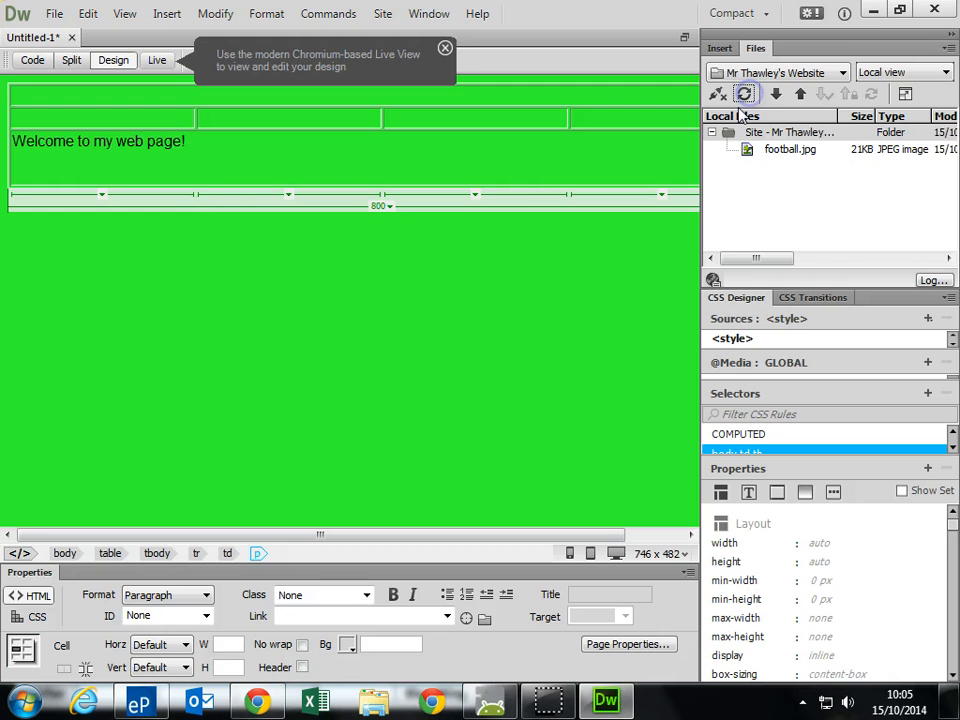
pyautogui.click(790, 148)
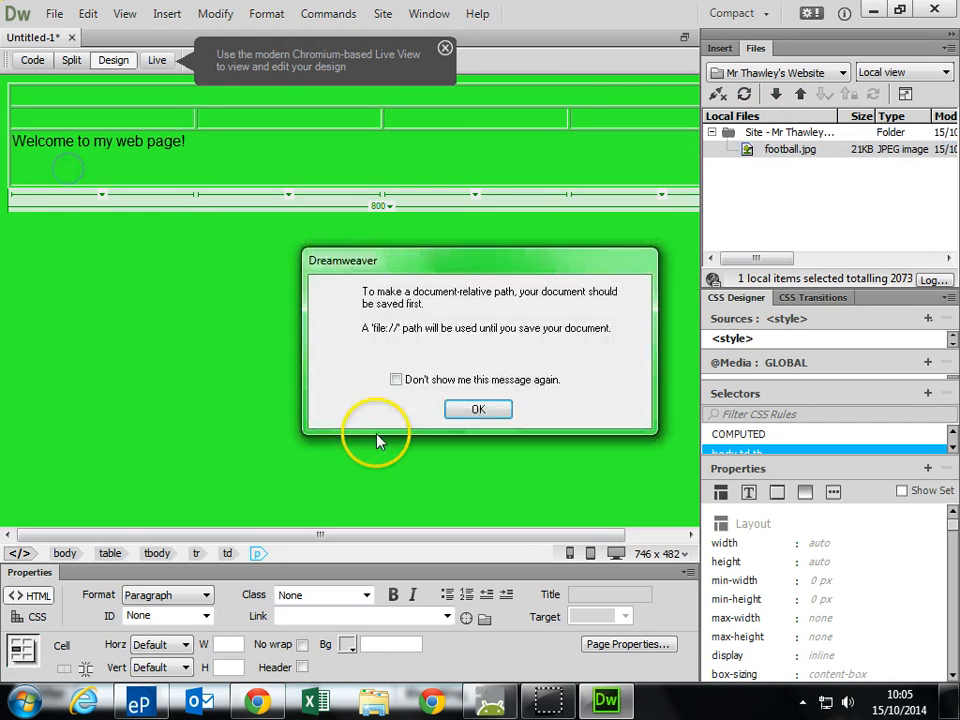
pyautogui.click(476, 408)
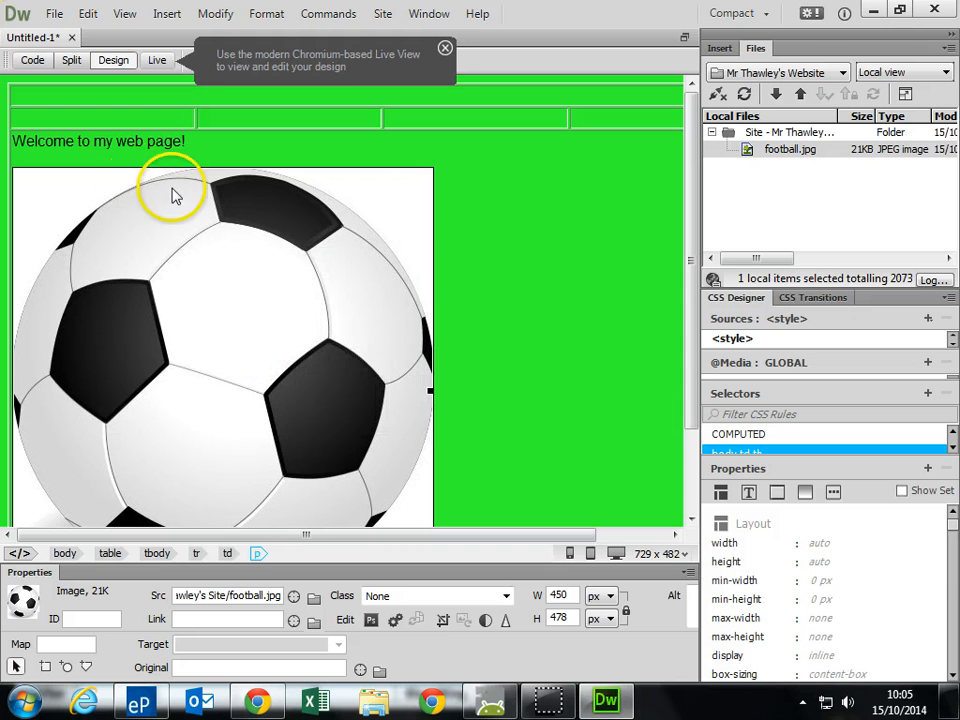
pyautogui.click(444, 144)
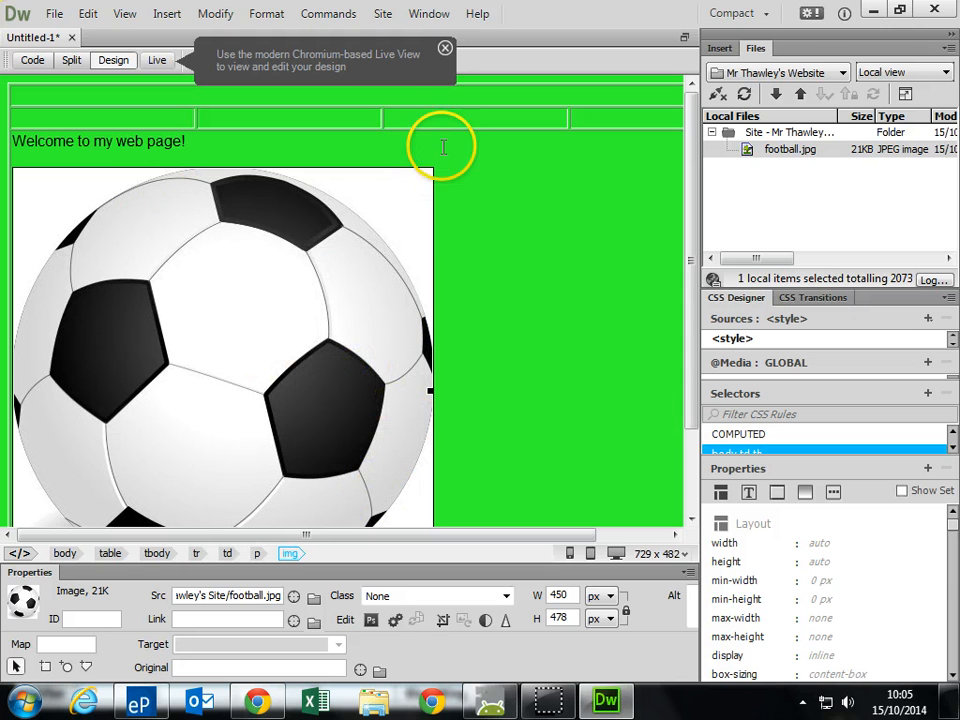
pyautogui.scroll(-3)
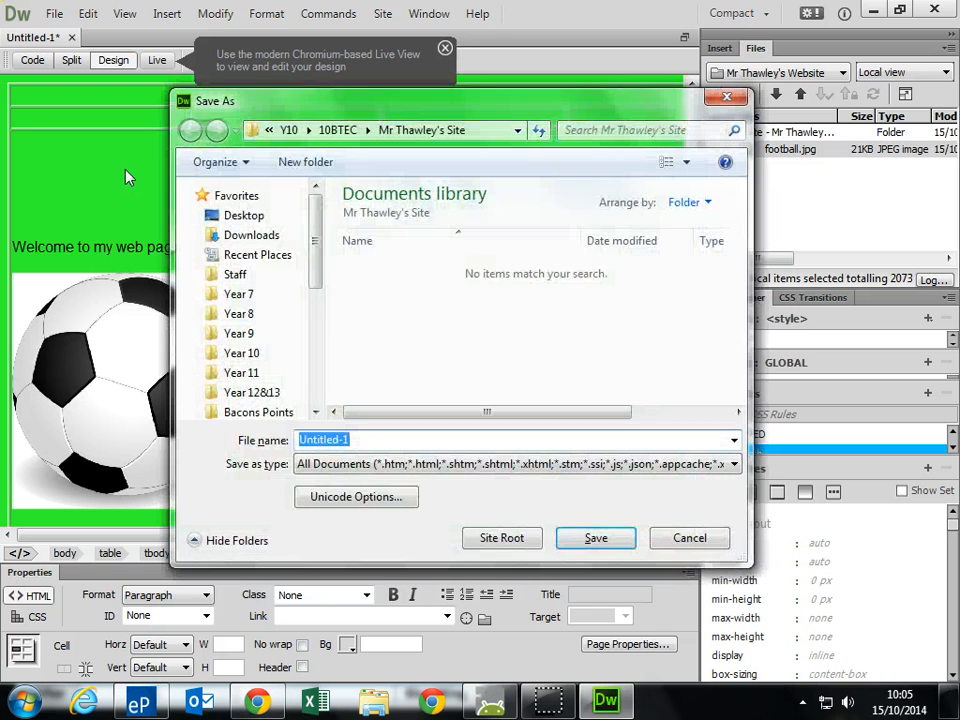
# Name the file index and save it as index.html in the site folder.
pyautogui.write('index')
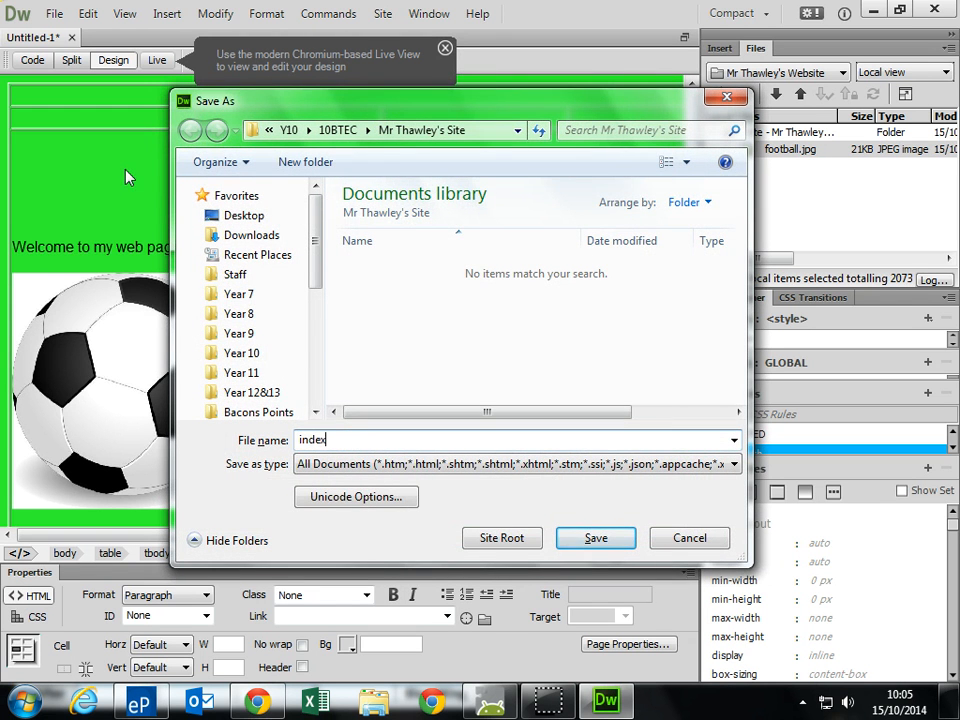
pyautogui.click(596, 538)
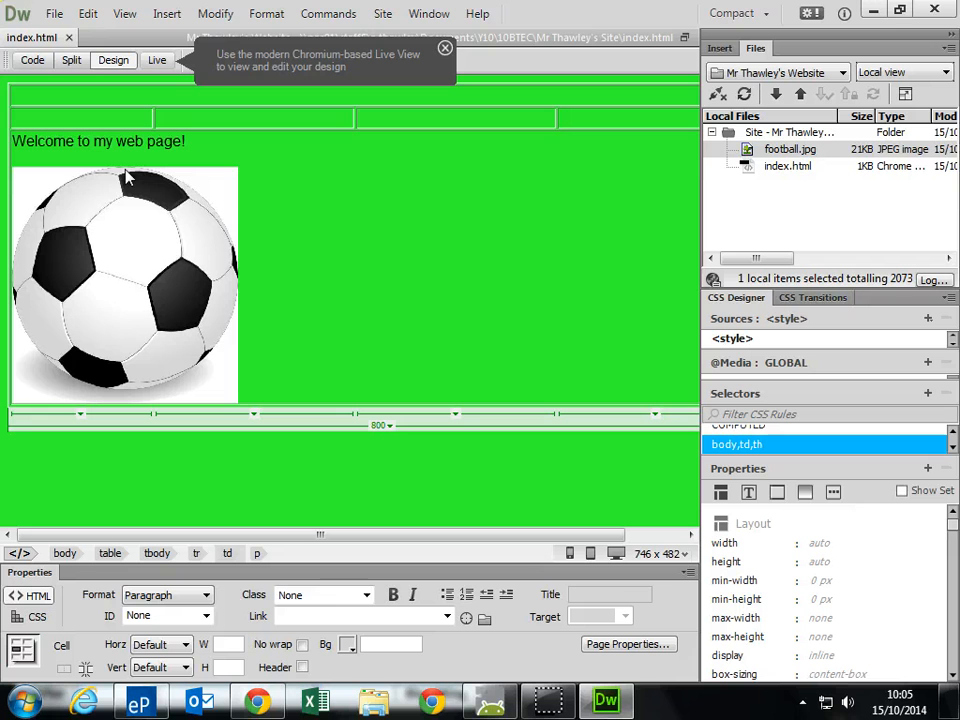
pyautogui.moveTo(362, 290)
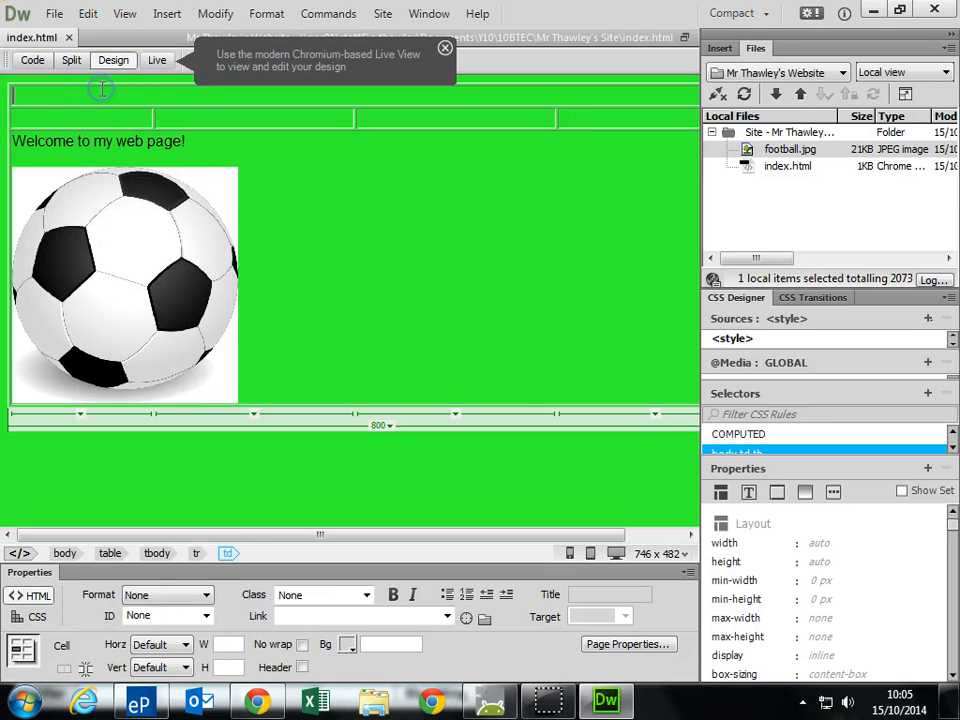
pyautogui.moveTo(12, 22)
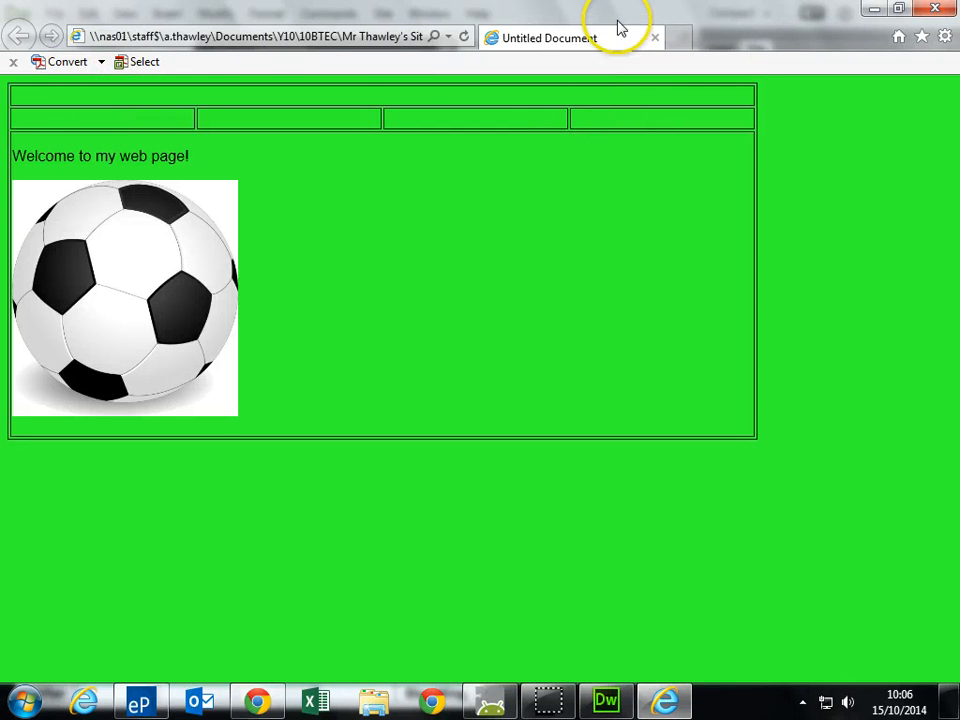
pyautogui.moveTo(76, 188)
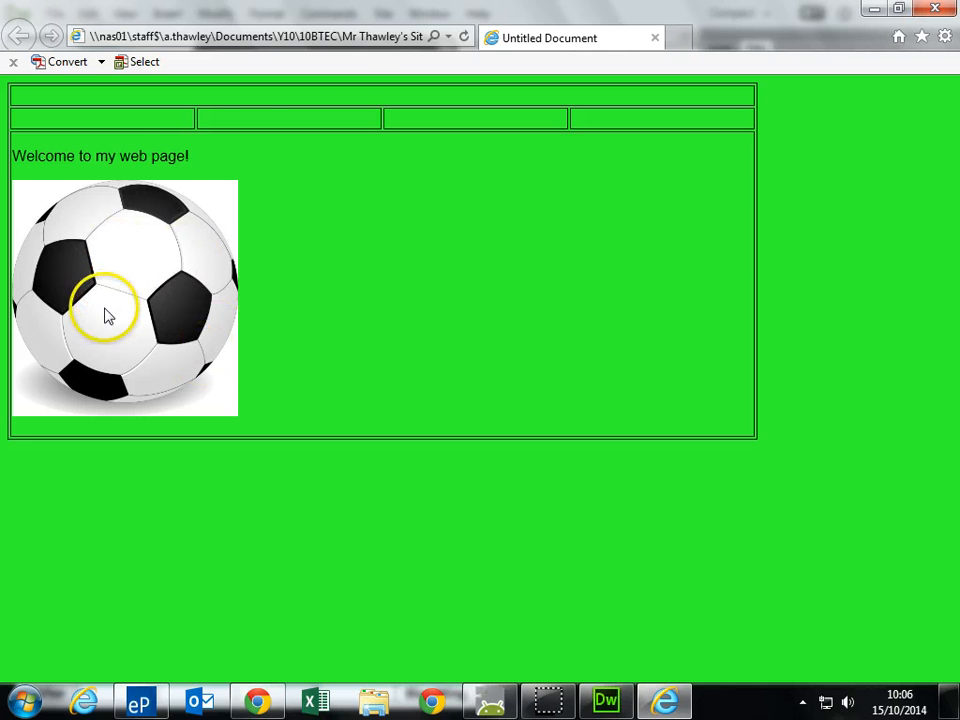
pyautogui.moveTo(658, 42)
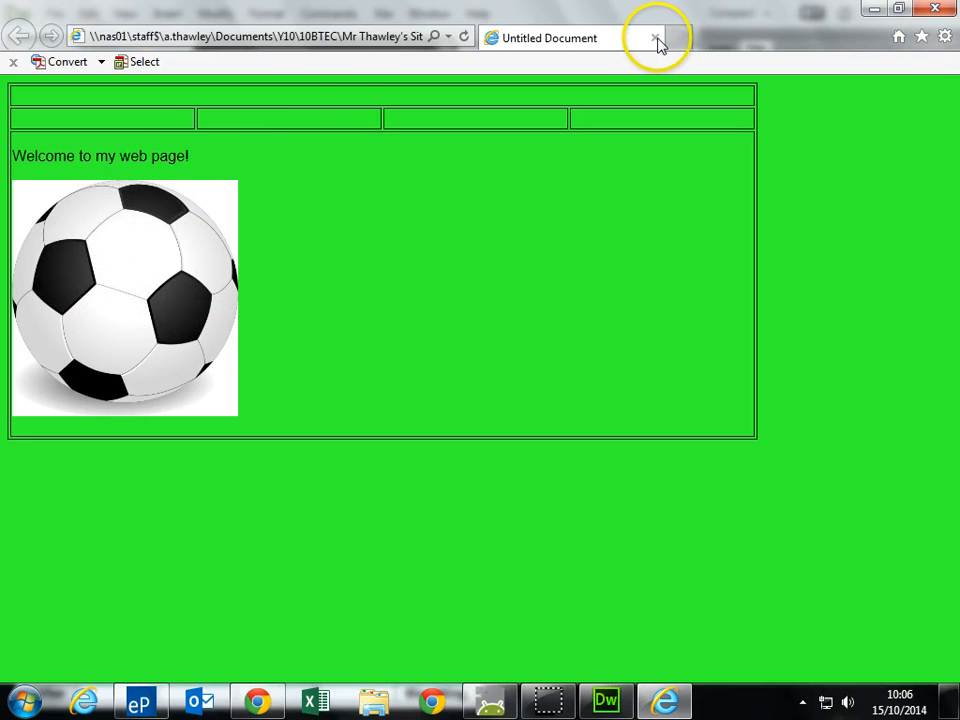